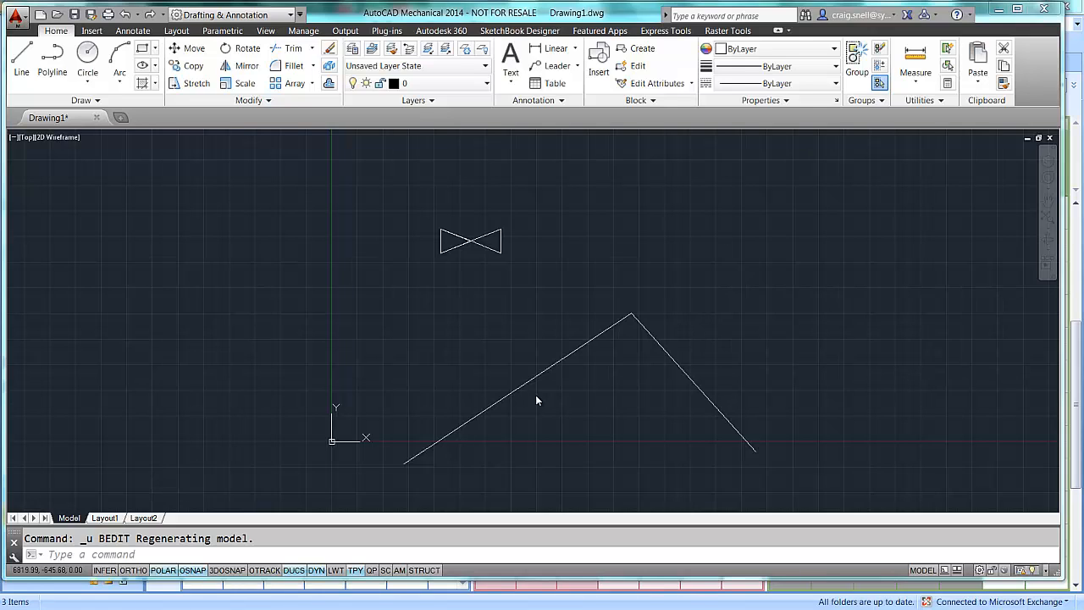
{"action": "mouse_move", "coordinate": [544, 416]}
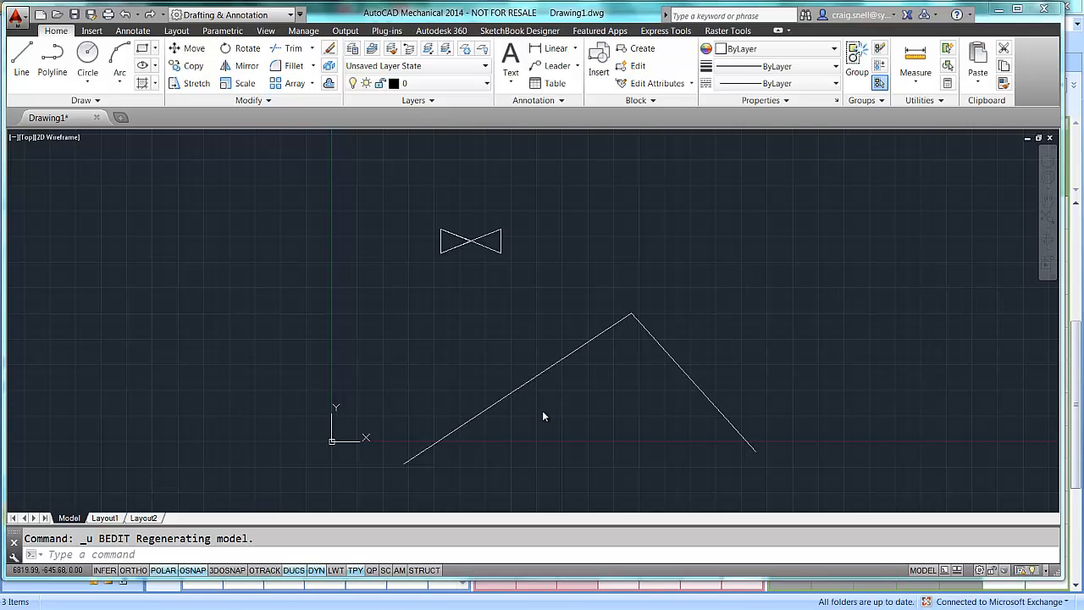
{"action": "mouse_move", "coordinate": [544, 415]}
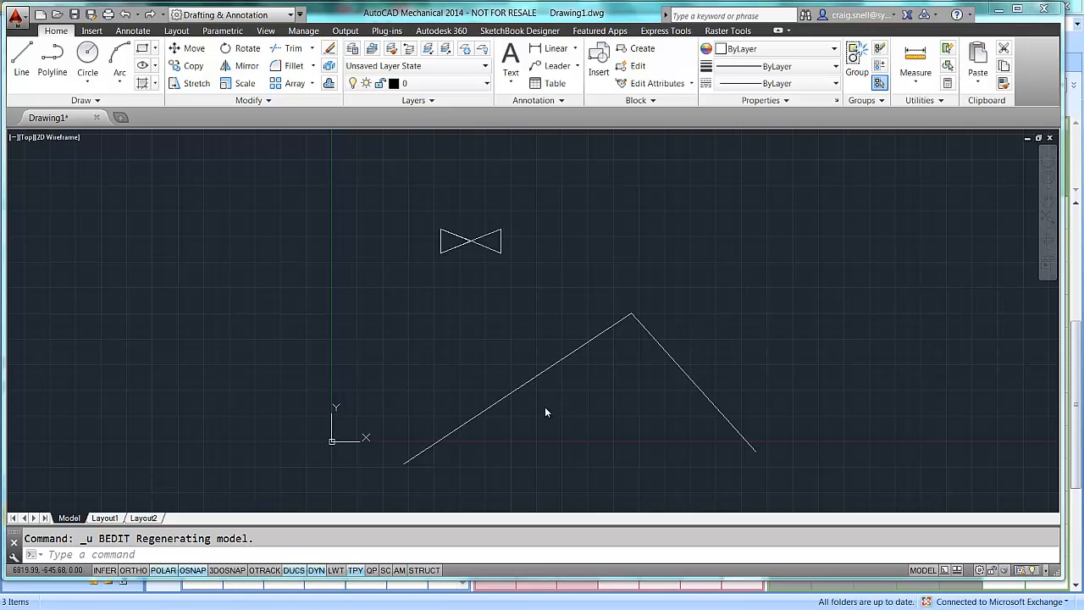
{"action": "mouse_move", "coordinate": [507, 319]}
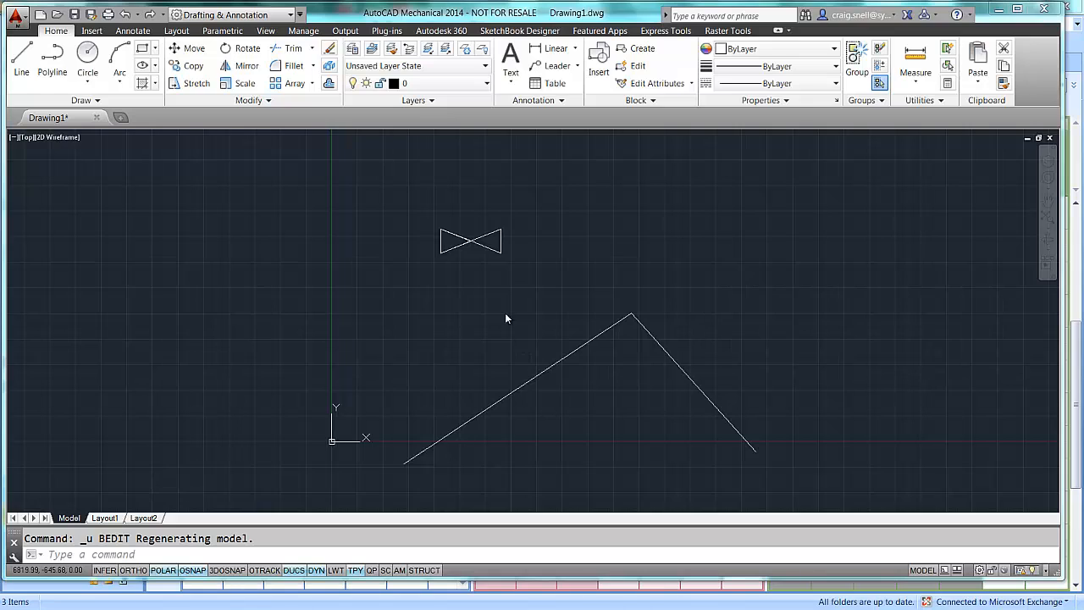
{"action": "mouse_move", "coordinate": [517, 247]}
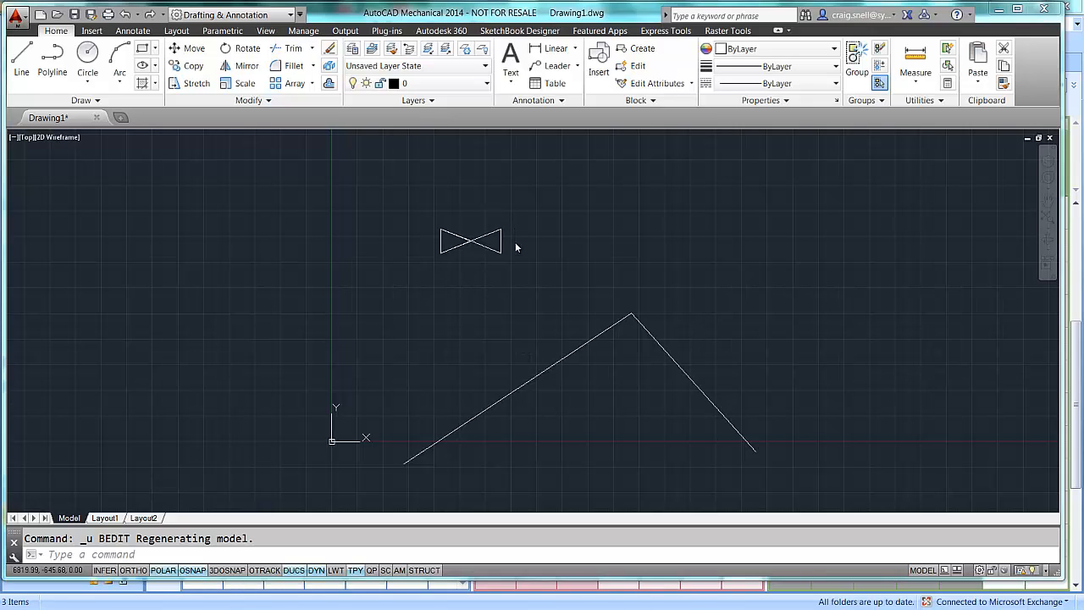
{"action": "mouse_move", "coordinate": [461, 254]}
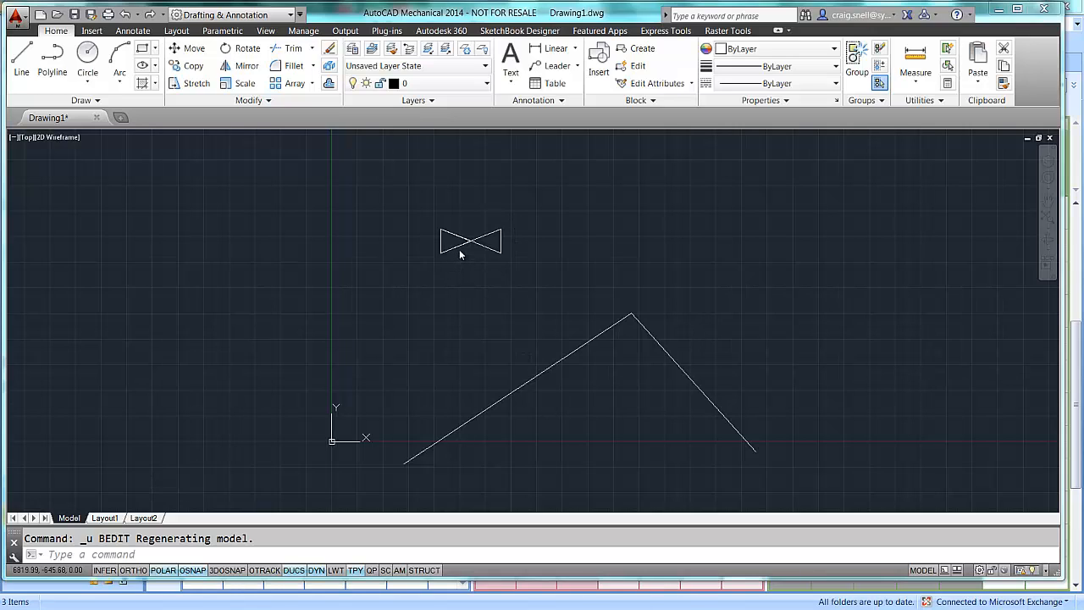
{"action": "mouse_move", "coordinate": [470, 260]}
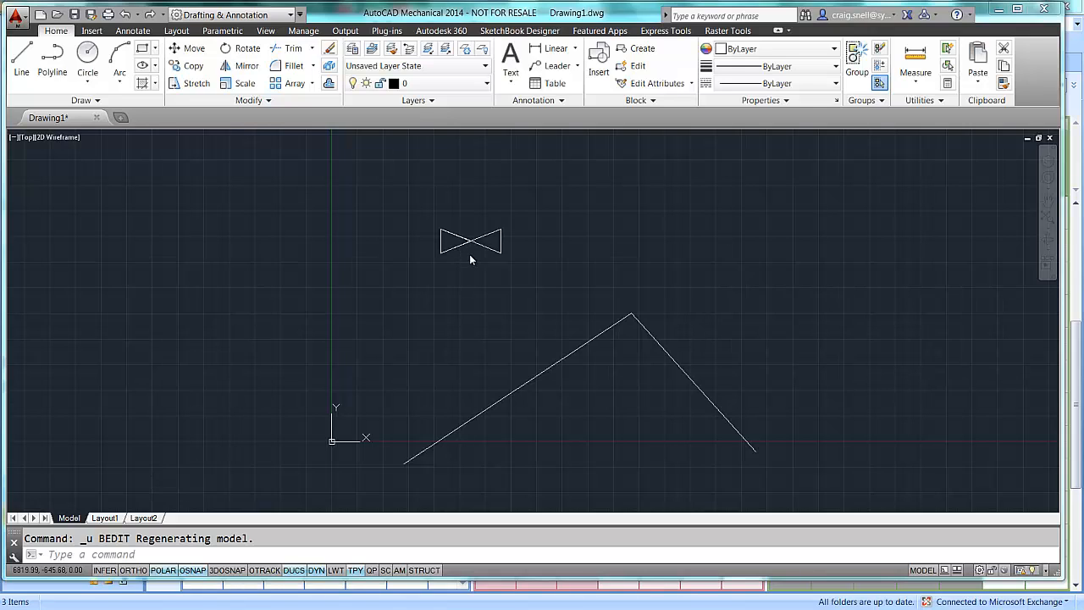
{"action": "mouse_move", "coordinate": [462, 316]}
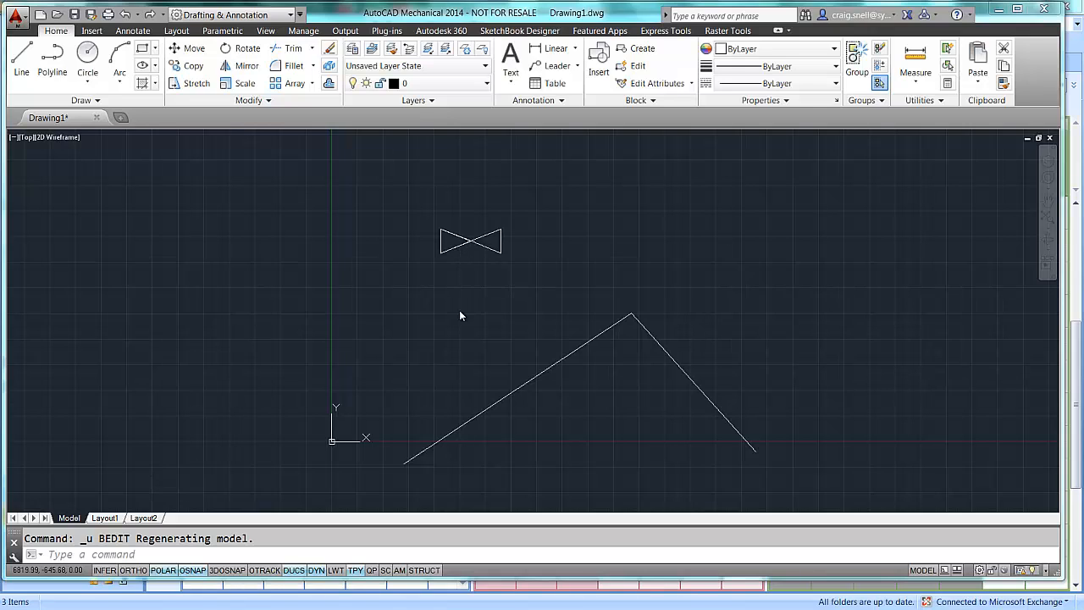
{"action": "mouse_move", "coordinate": [516, 294]}
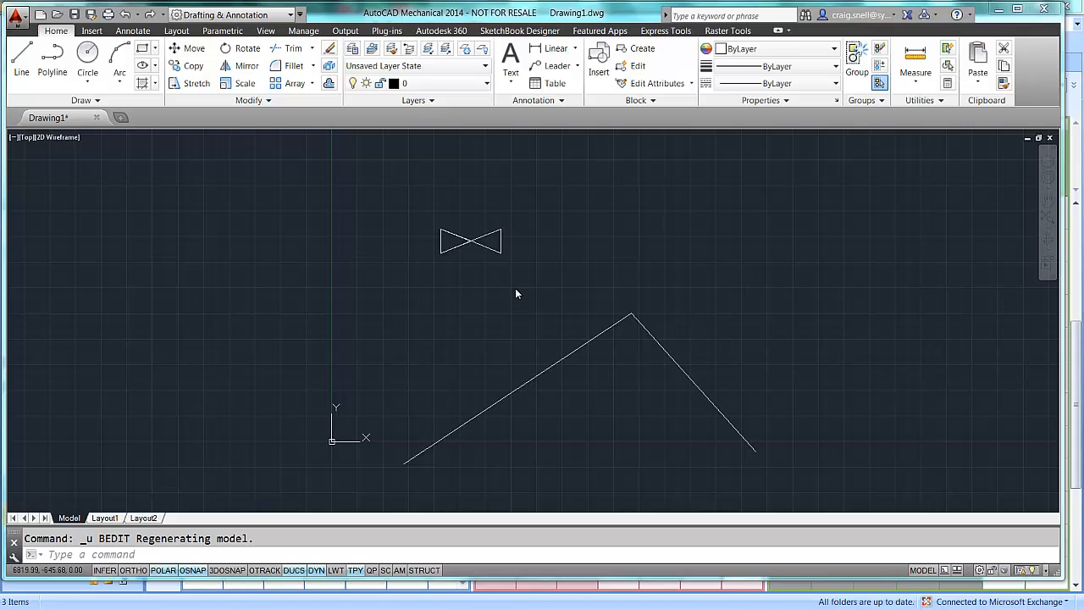
{"action": "mouse_move", "coordinate": [487, 277]}
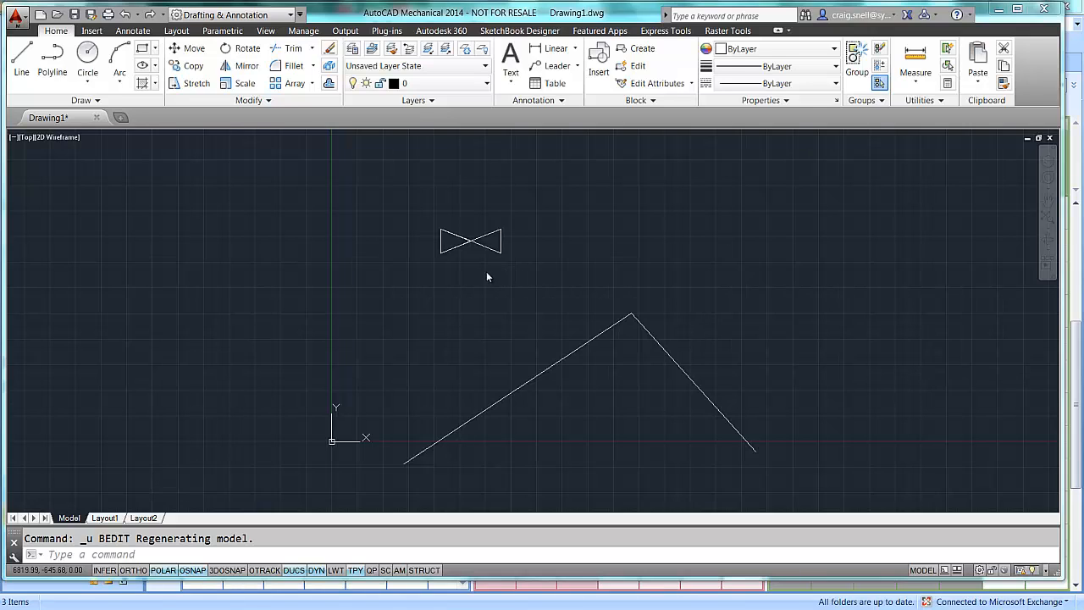
{"action": "mouse_move", "coordinate": [490, 260]}
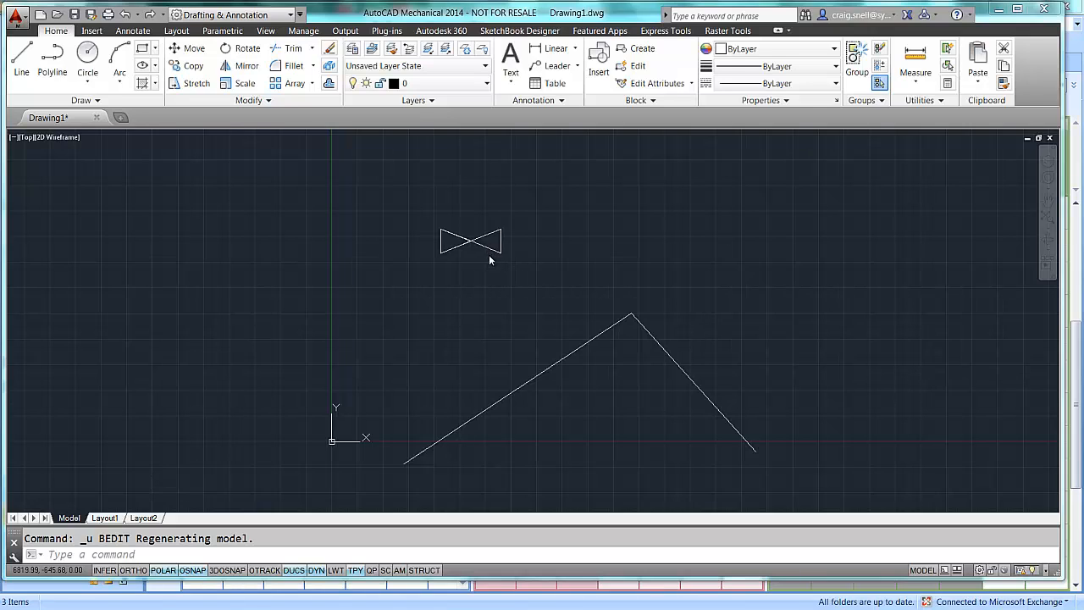
{"action": "mouse_move", "coordinate": [487, 251]}
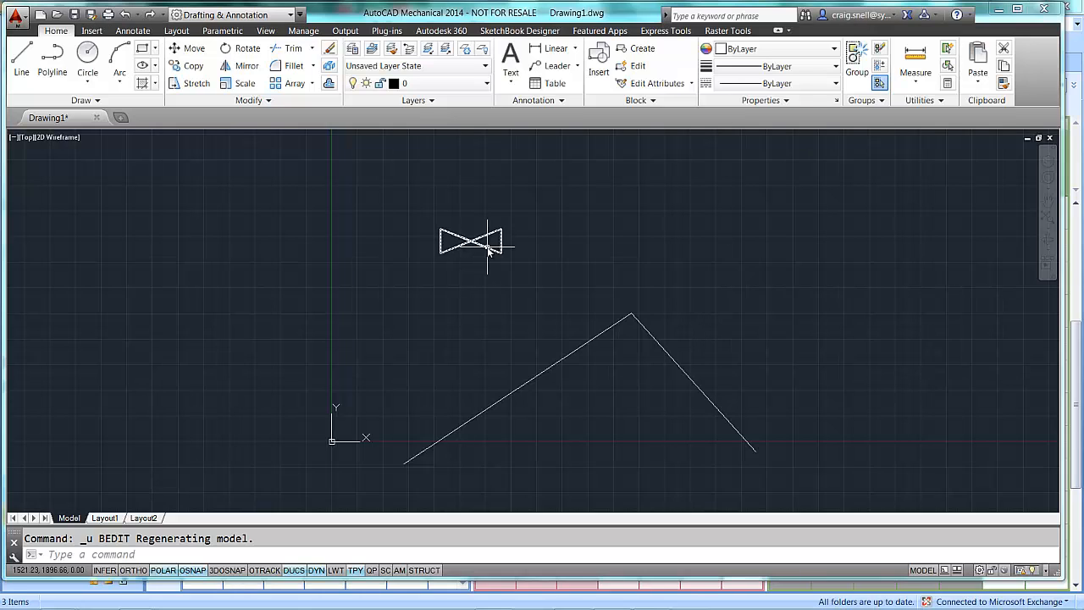
{"action": "mouse_move", "coordinate": [487, 248]}
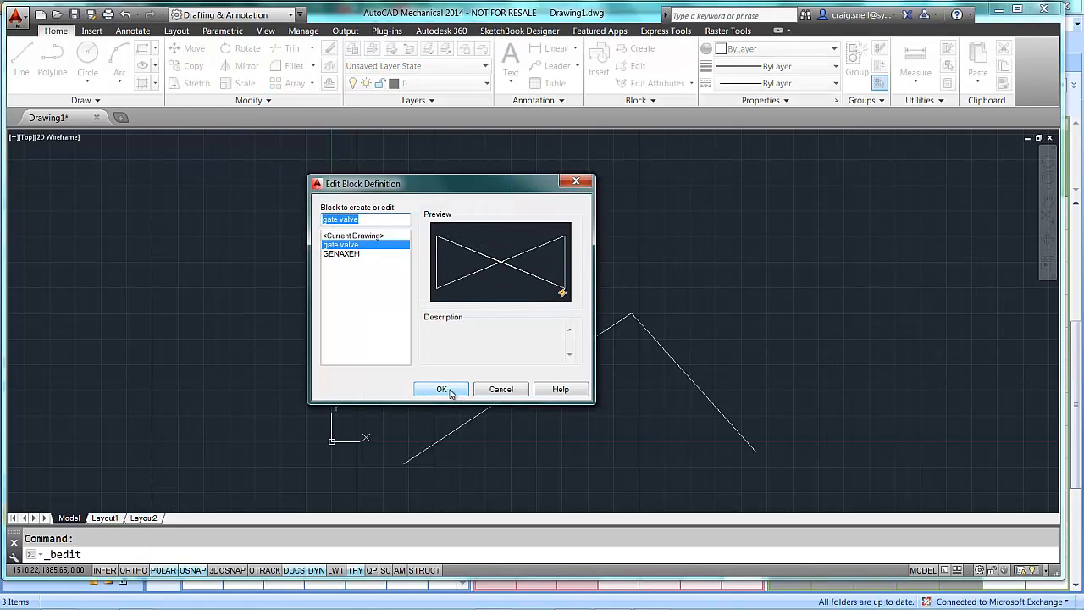
Step: Confirm 'gate valve' in Edit Block Definition to enter the block editor
{"action": "left_click", "coordinate": [441, 388]}
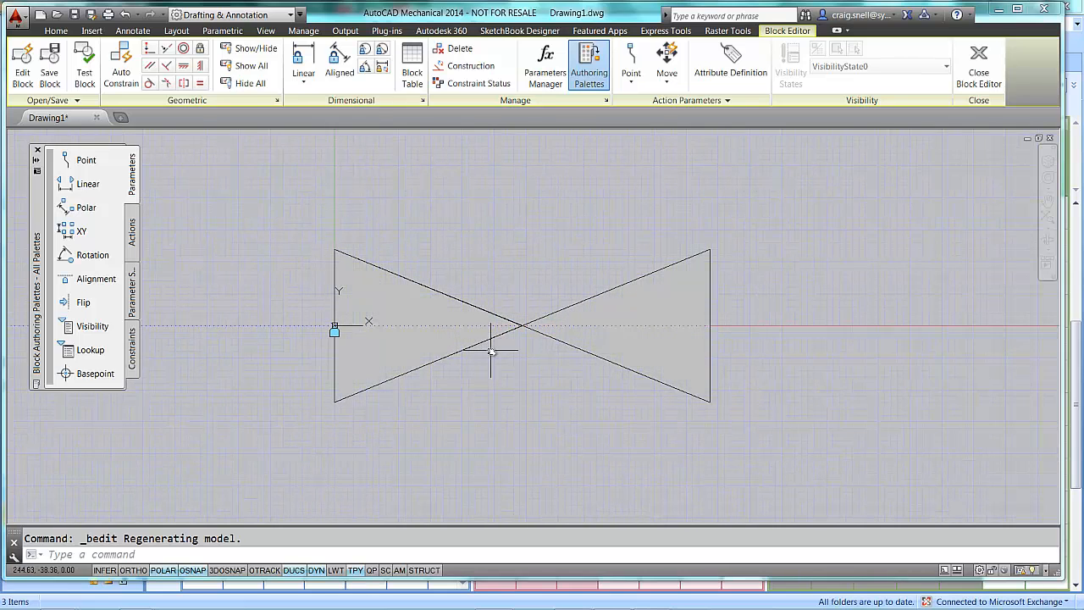
{"action": "mouse_move", "coordinate": [587, 294]}
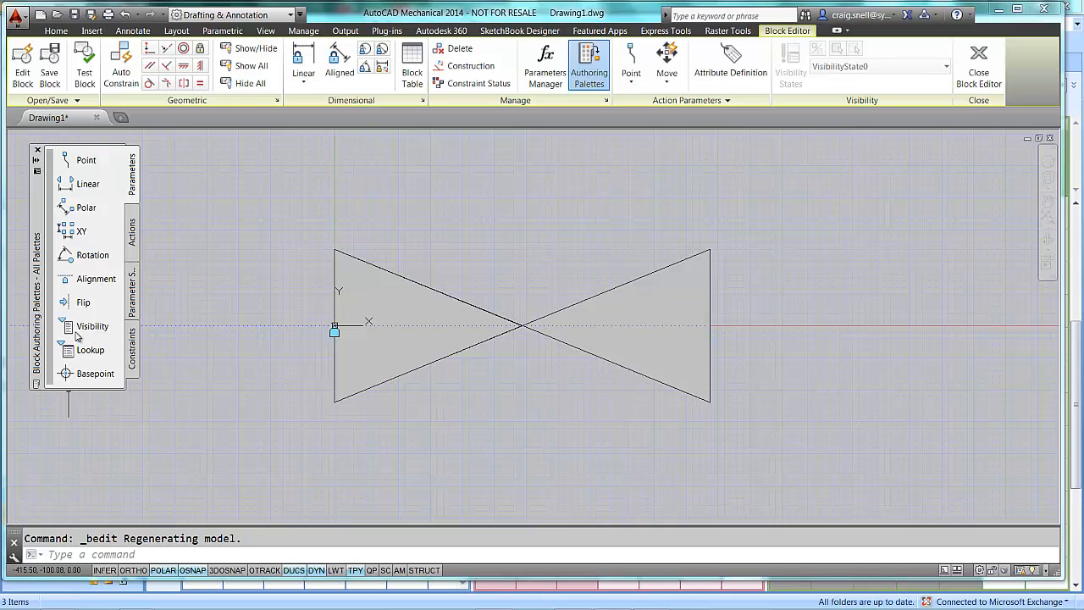
{"action": "mouse_move", "coordinate": [91, 326]}
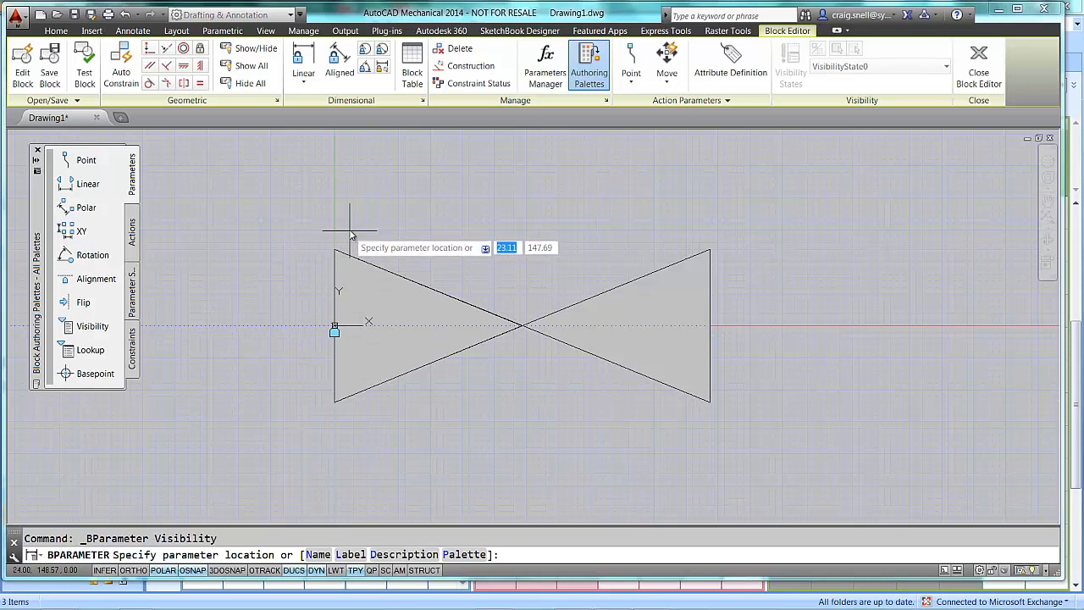
{"action": "mouse_move", "coordinate": [385, 229]}
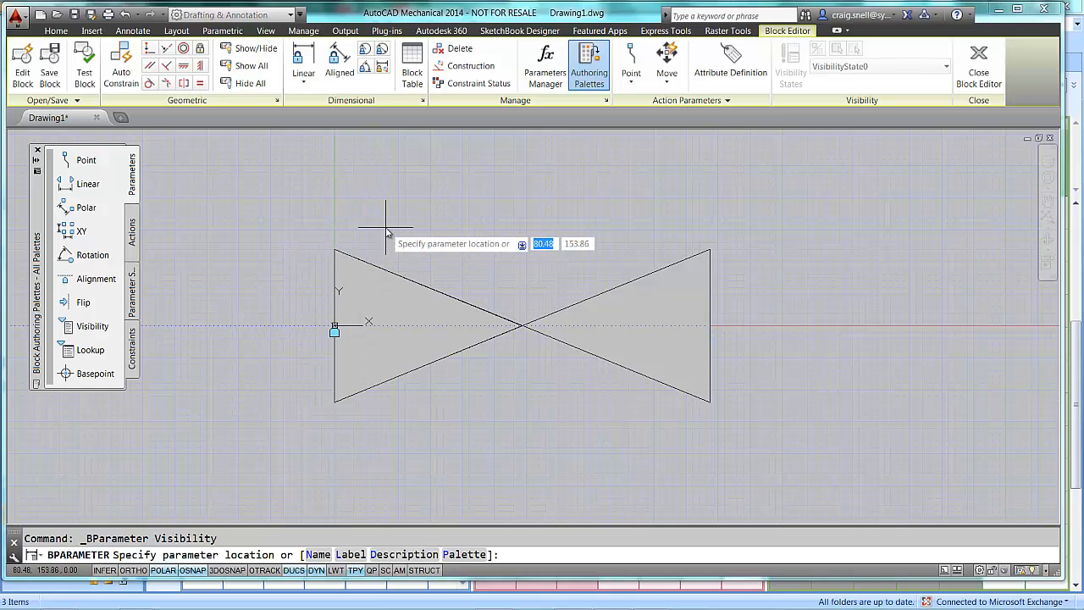
{"action": "mouse_move", "coordinate": [398, 241]}
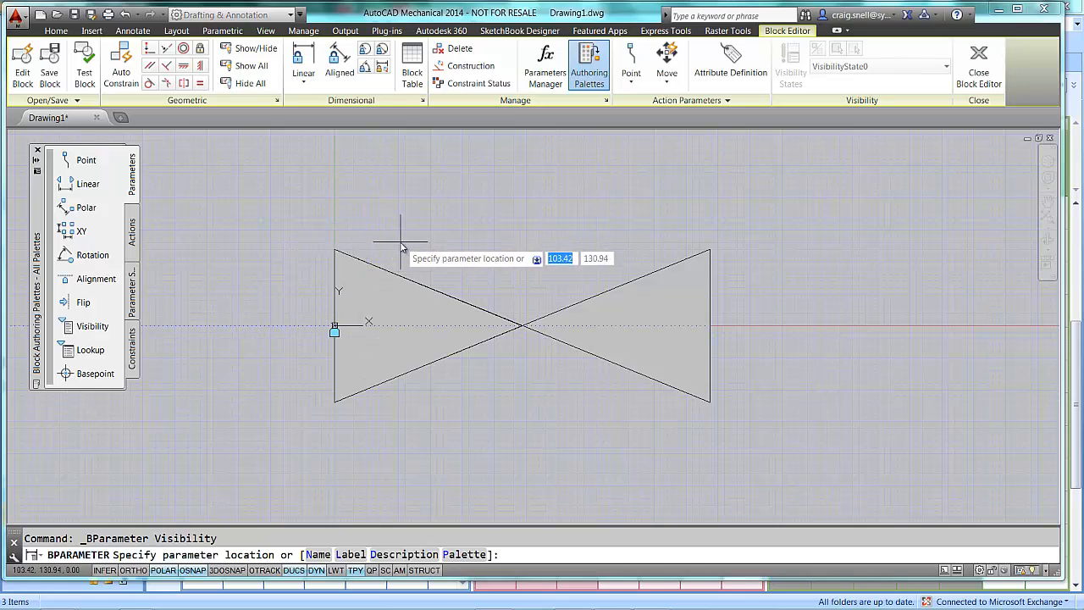
{"action": "mouse_move", "coordinate": [309, 359]}
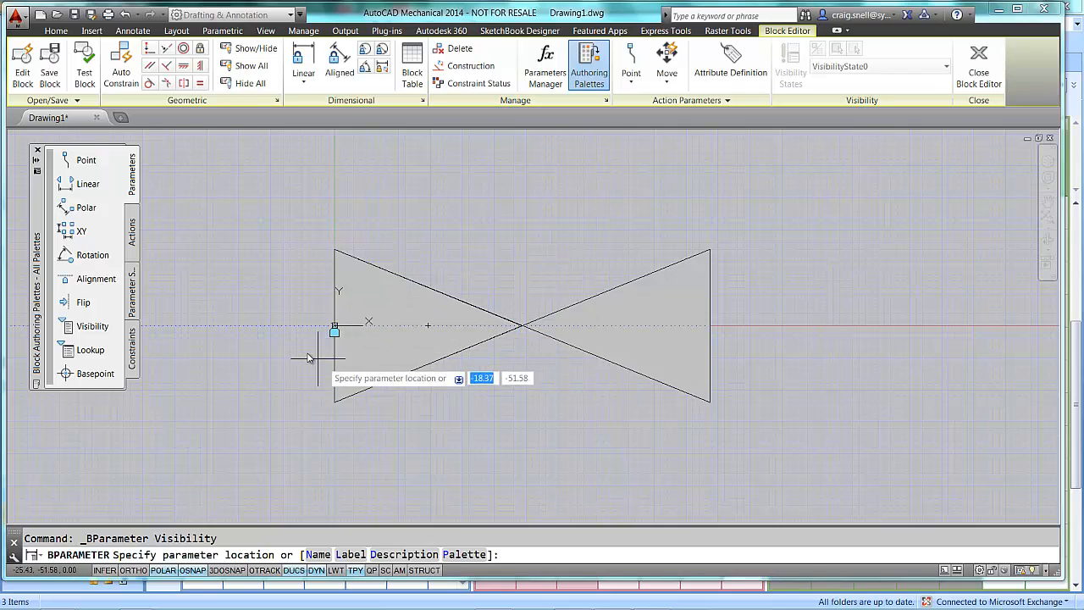
{"action": "mouse_move", "coordinate": [400, 249]}
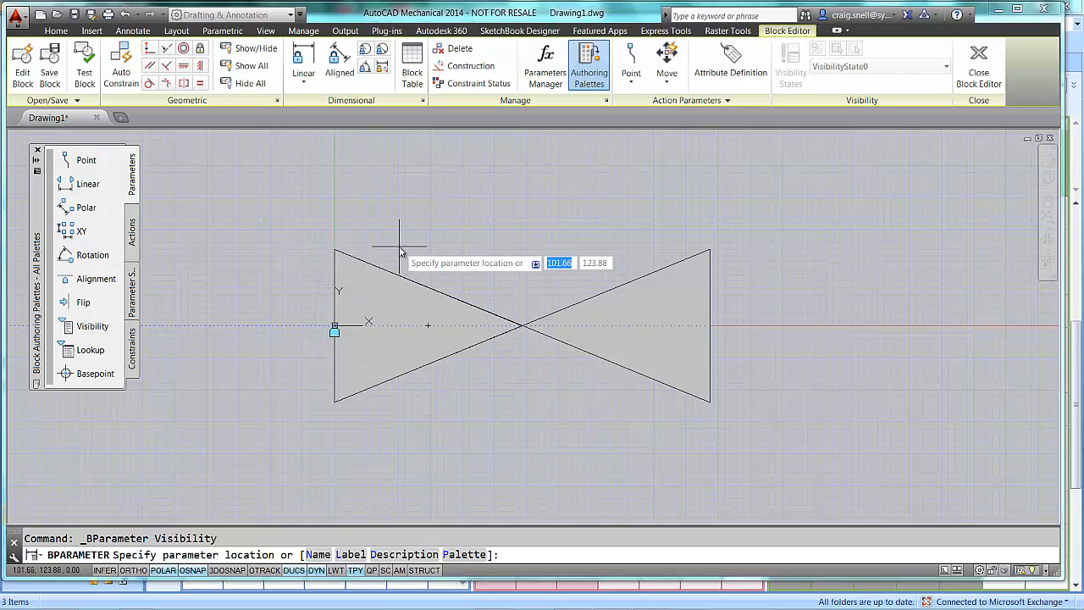
{"action": "mouse_move", "coordinate": [396, 249]}
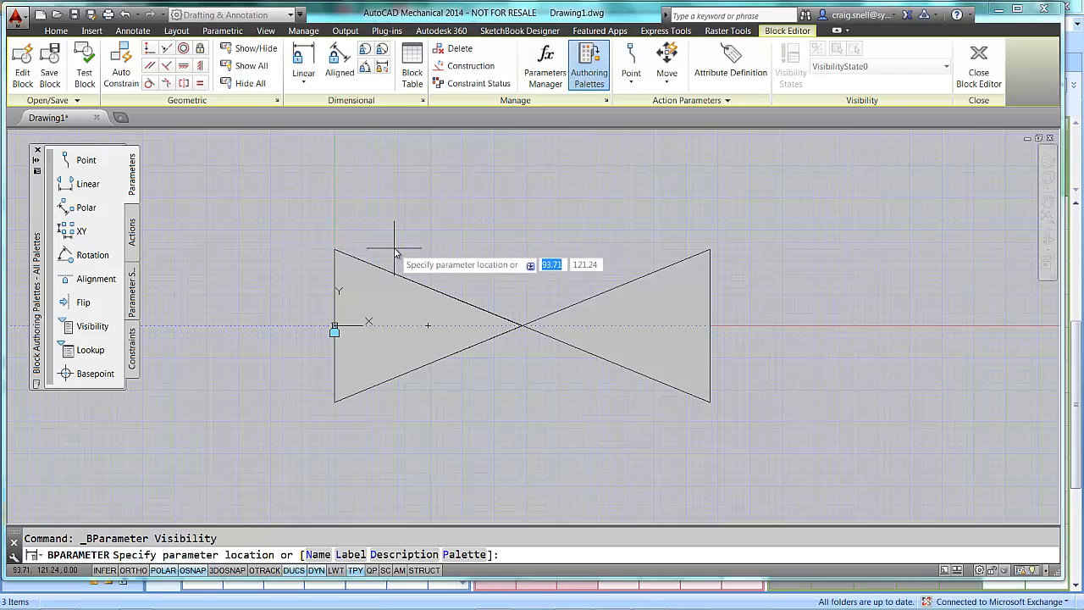
{"action": "mouse_move", "coordinate": [370, 235]}
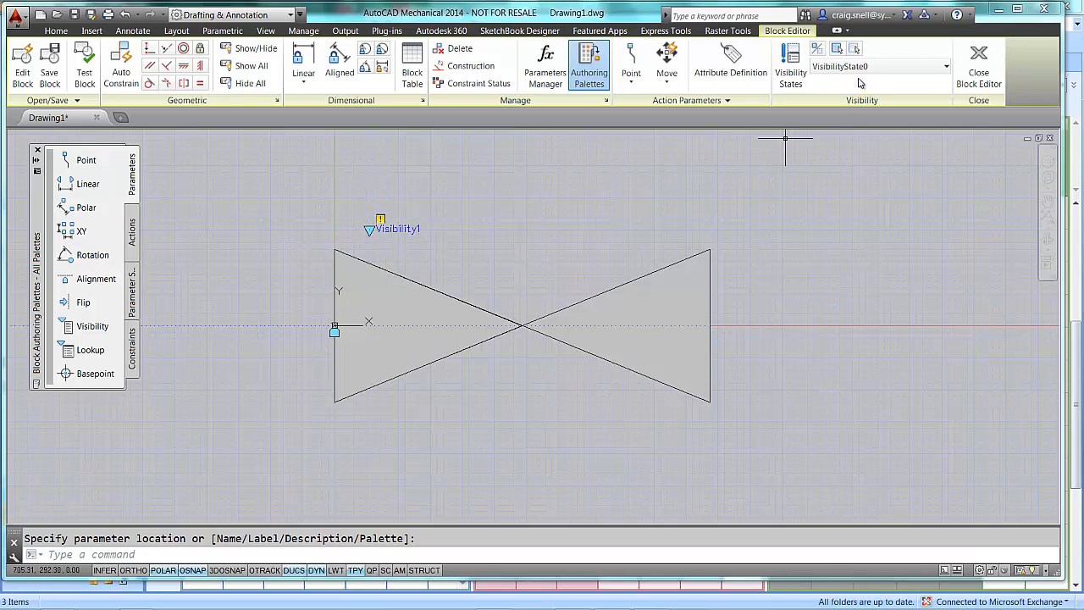
{"action": "mouse_move", "coordinate": [932, 47]}
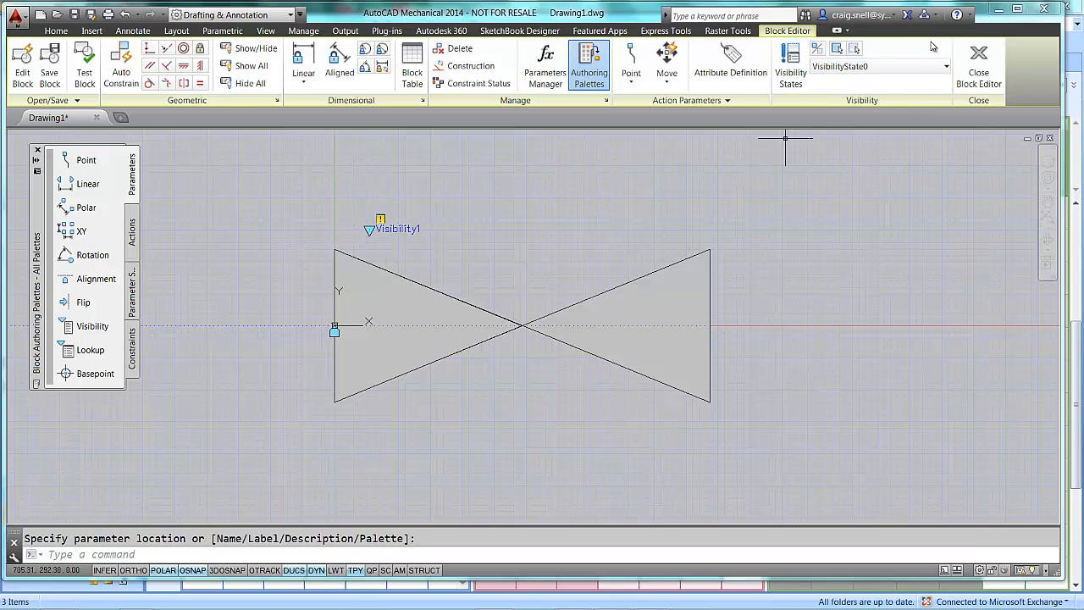
{"action": "mouse_move", "coordinate": [808, 141]}
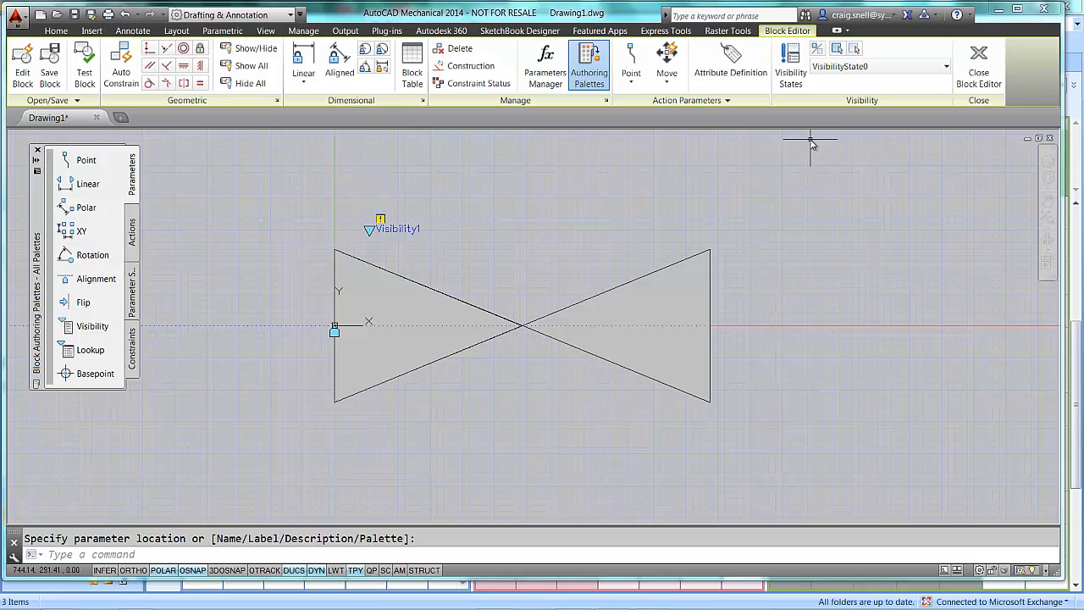
{"action": "mouse_move", "coordinate": [790, 55]}
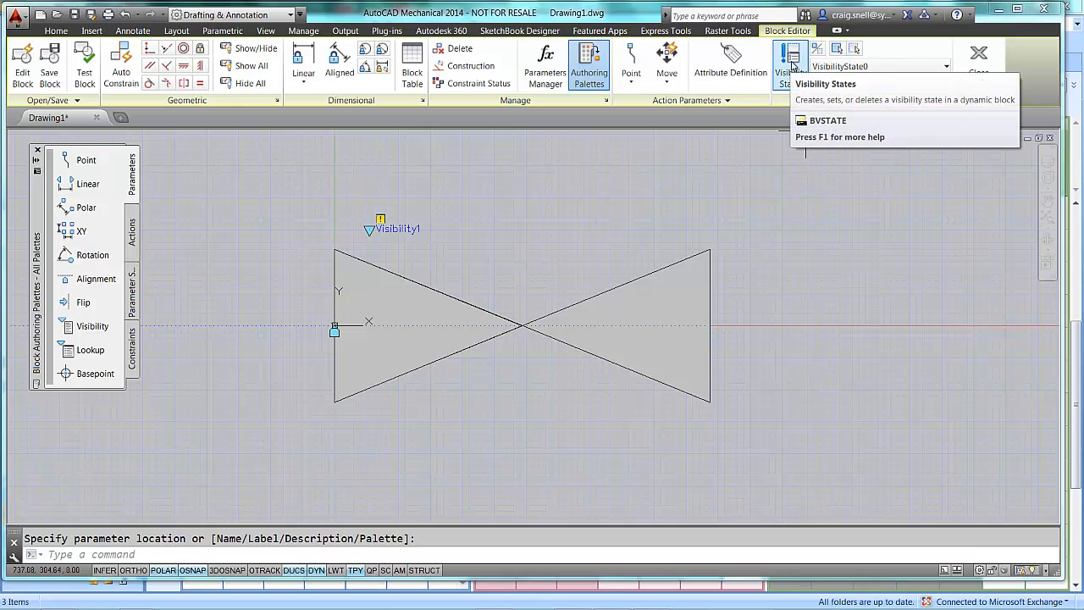
Step: Rename the existing visibility state to Gate Valve
{"action": "left_click", "coordinate": [790, 55]}
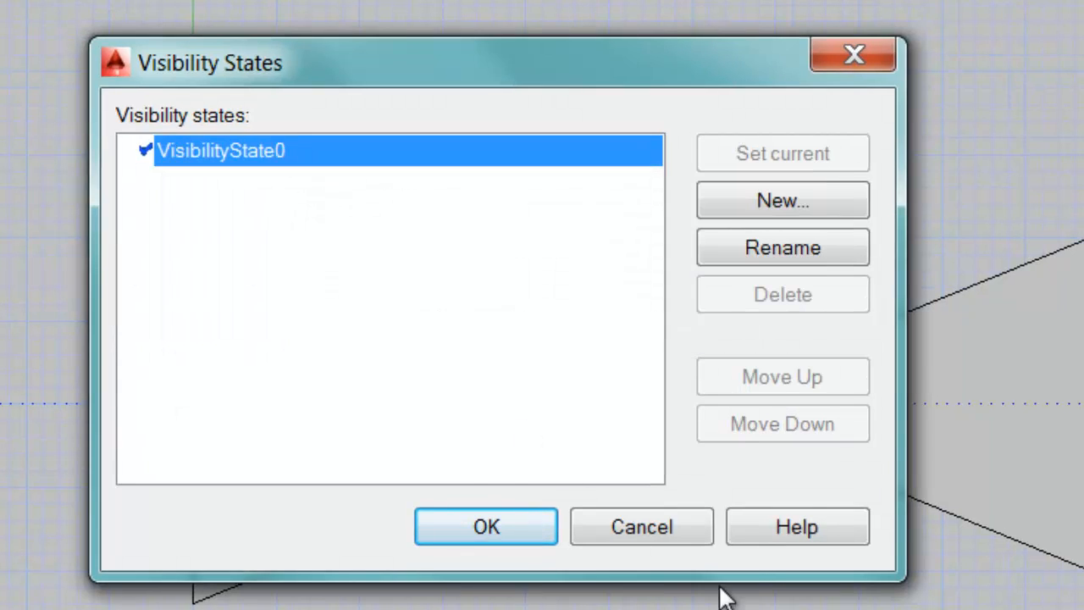
{"action": "left_click", "coordinate": [782, 247]}
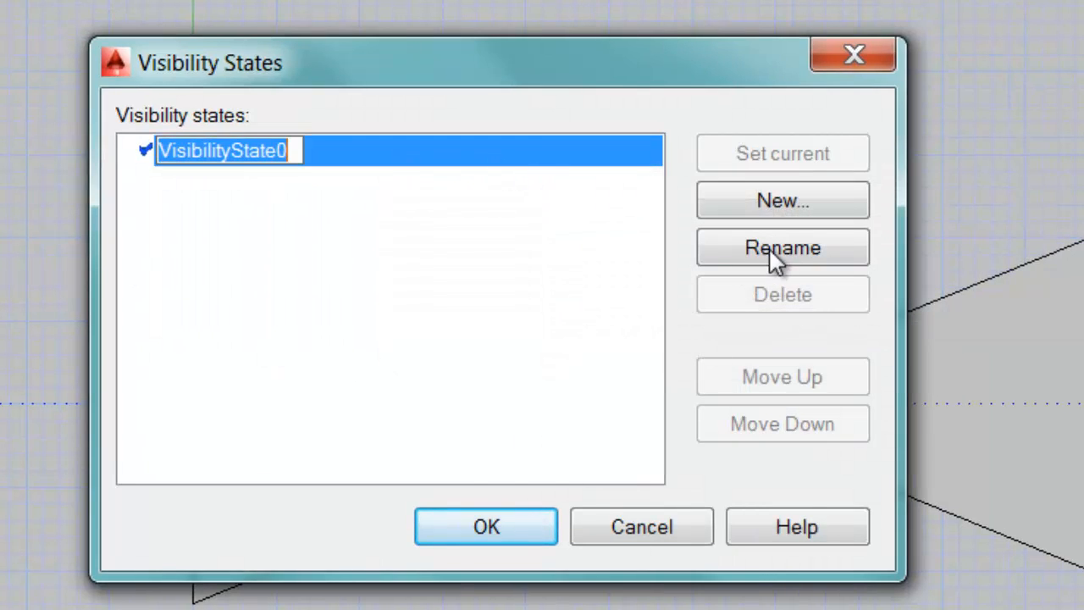
{"action": "mouse_move", "coordinate": [464, 262]}
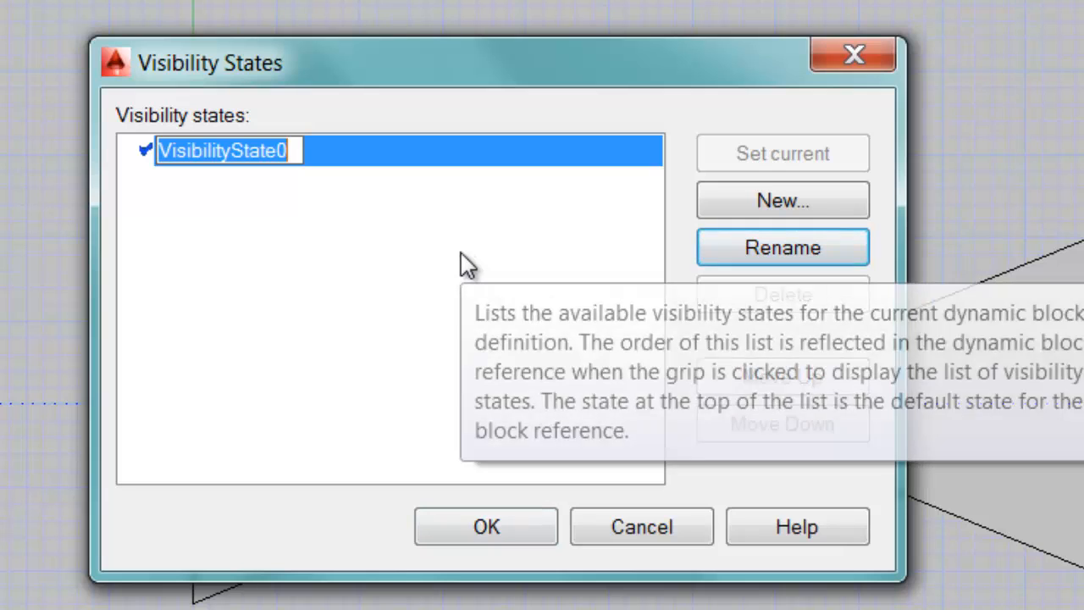
{"action": "type", "text": "Gate V"}
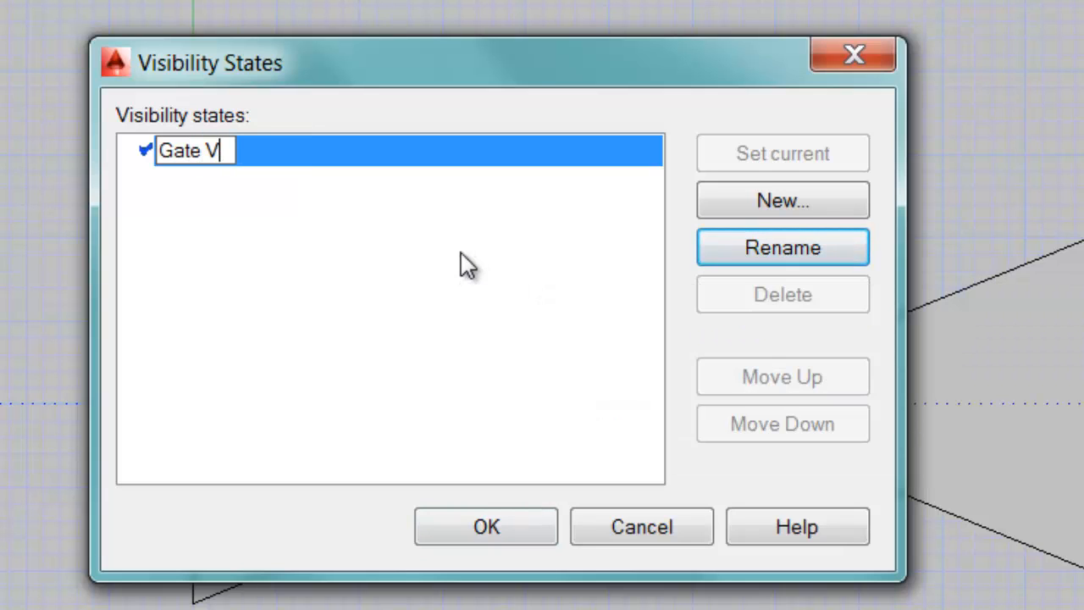
{"action": "type", "text": "alve"}
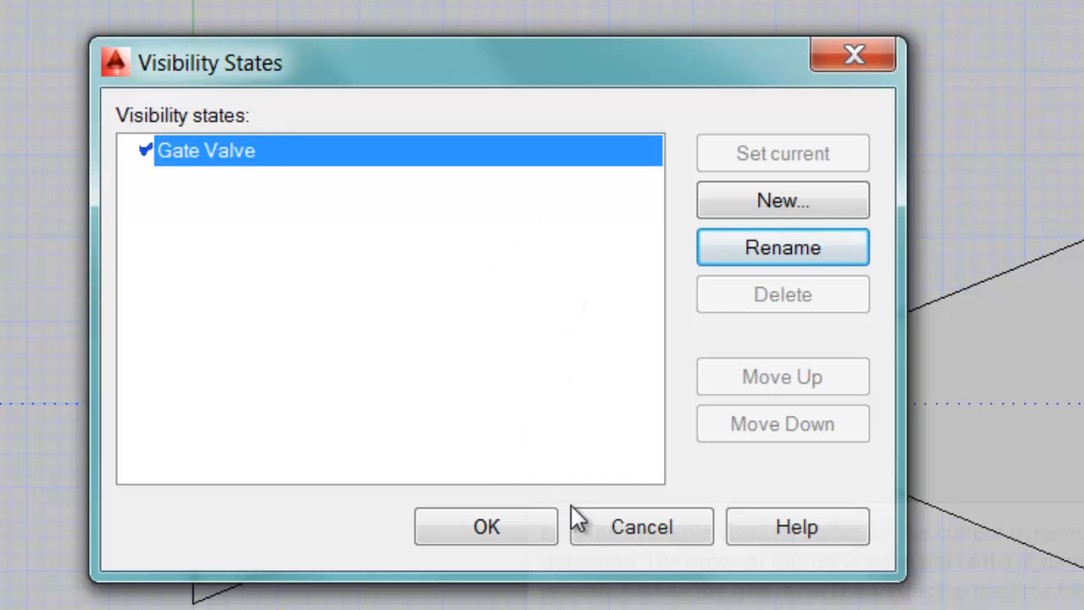
{"action": "left_click", "coordinate": [781, 200]}
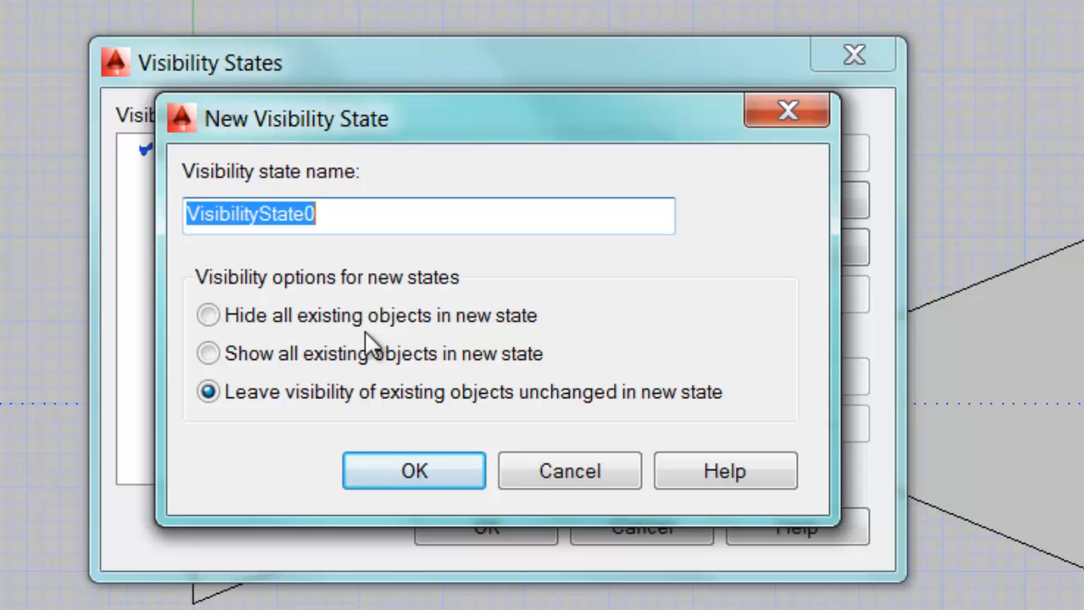
Step: Create a new visibility state named Ball Valve
{"action": "type", "text": "Ball"}
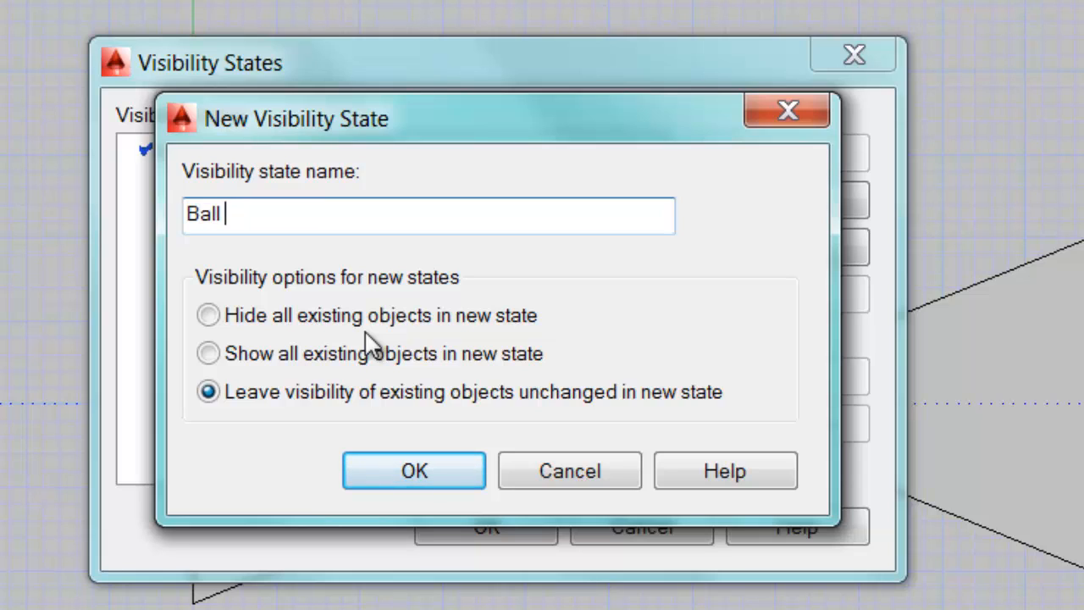
{"action": "type", "text": "Valve"}
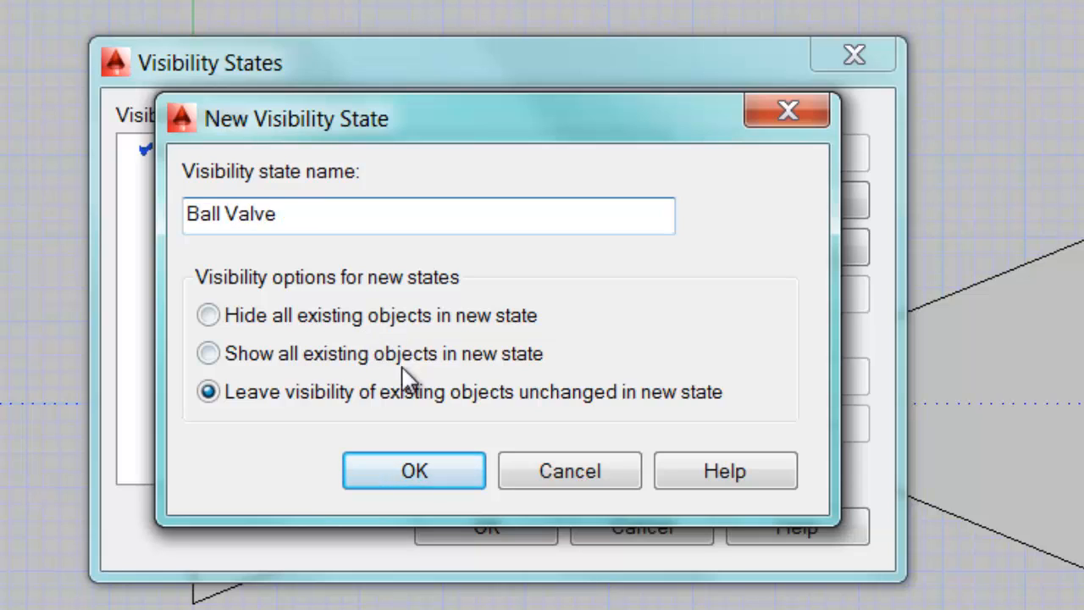
{"action": "left_click", "coordinate": [413, 470]}
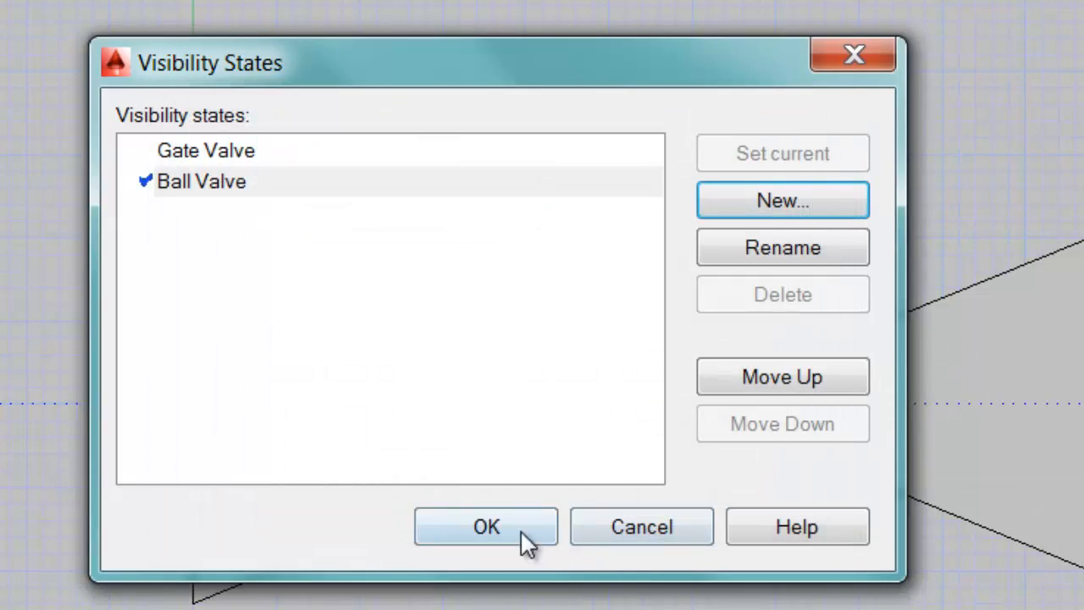
Step: Draw a circle centred on the crossing of the valve triangles for the Ball Valve state
{"action": "left_click", "coordinate": [486, 526]}
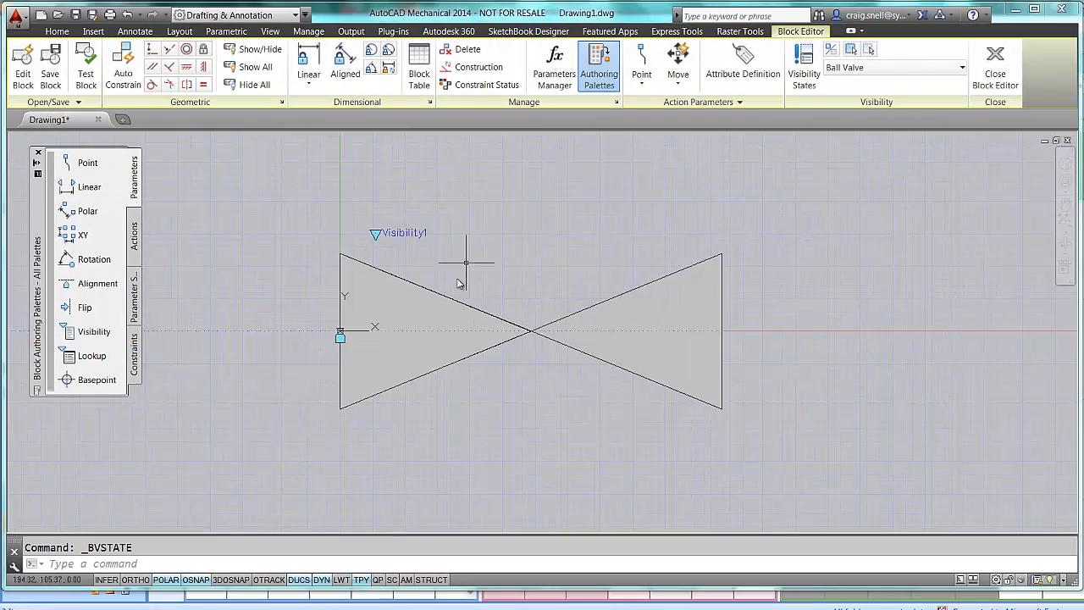
{"action": "mouse_move", "coordinate": [303, 151]}
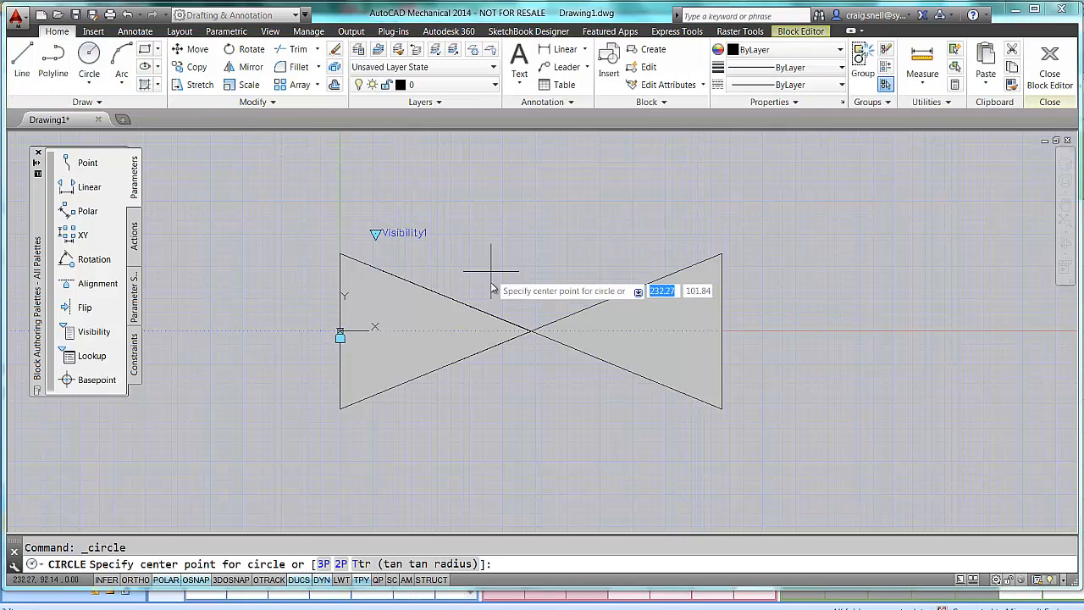
{"action": "left_click", "coordinate": [529, 330]}
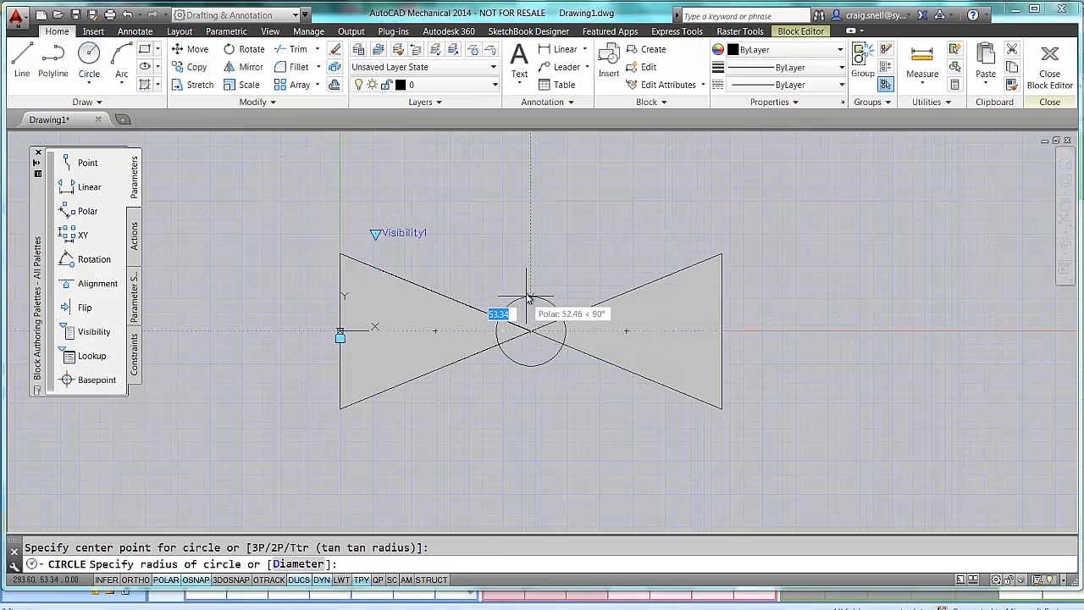
{"action": "mouse_move", "coordinate": [525, 254]}
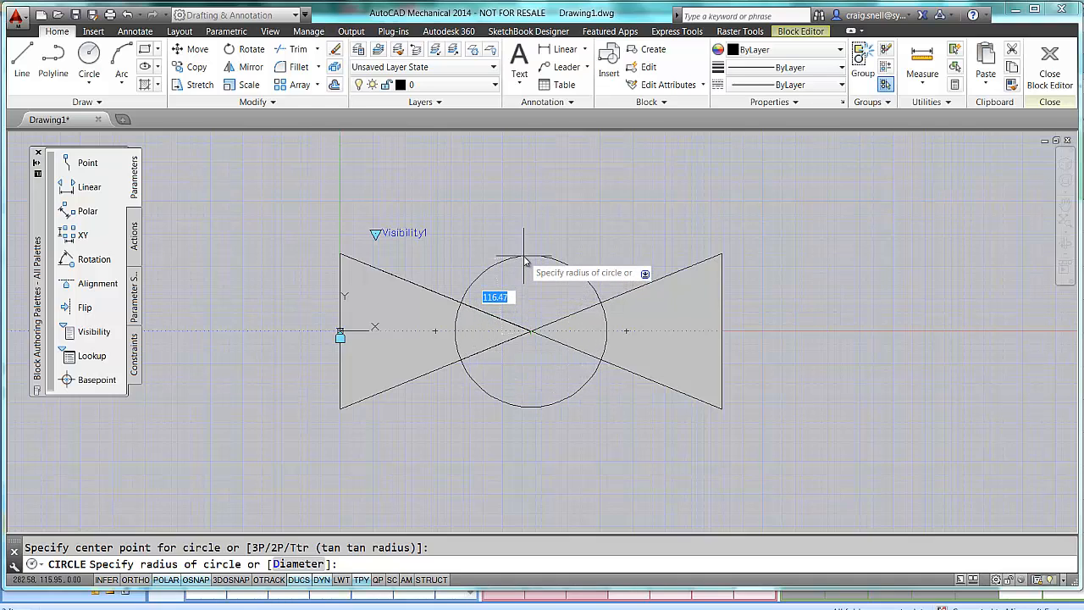
{"action": "left_click", "coordinate": [668, 411]}
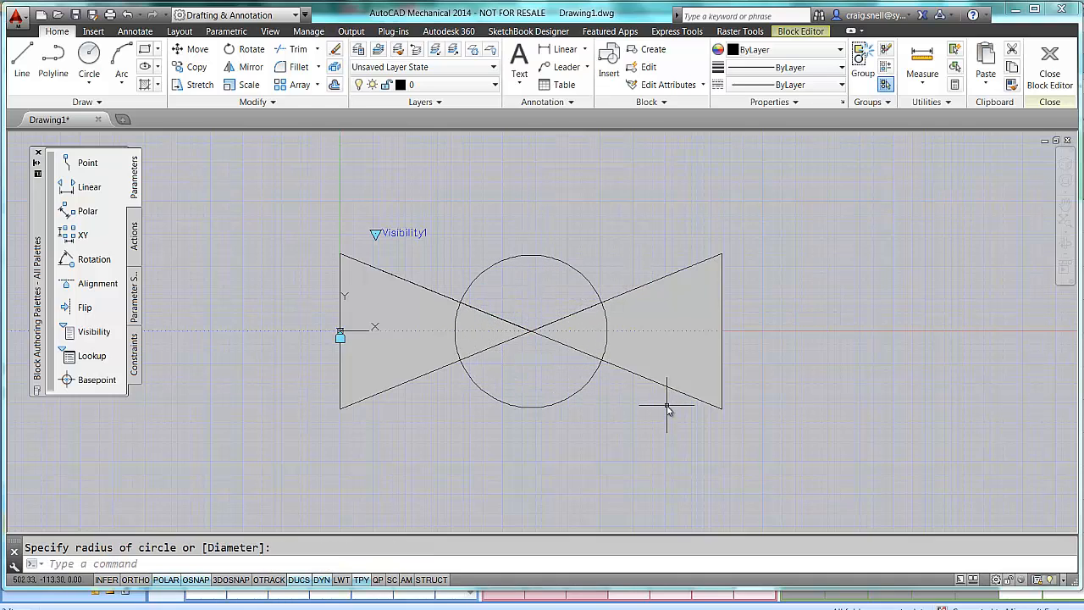
{"action": "mouse_move", "coordinate": [910, 139]}
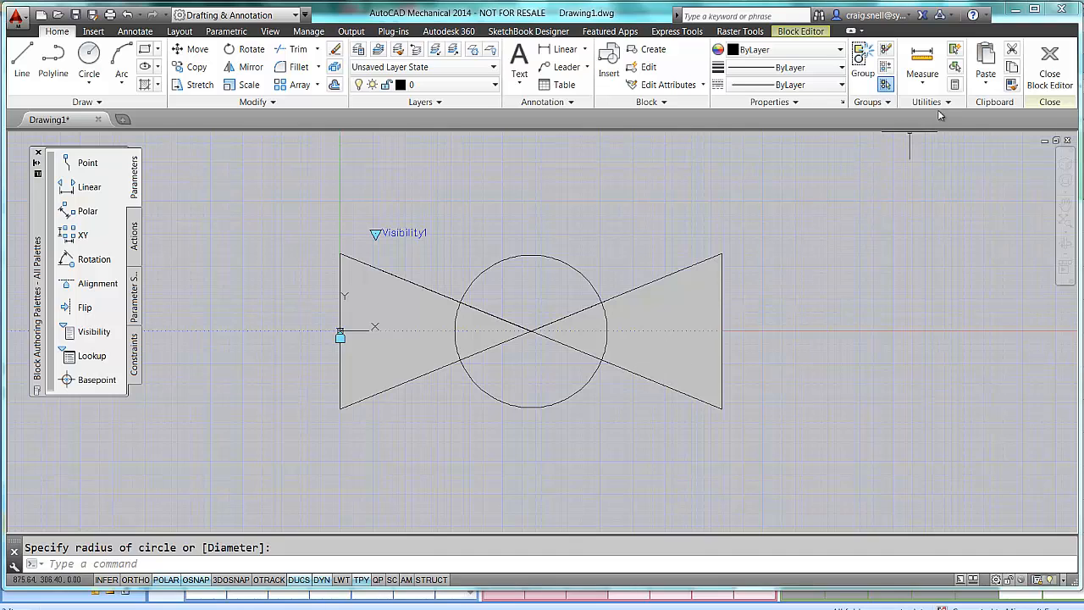
{"action": "left_click", "coordinate": [799, 32]}
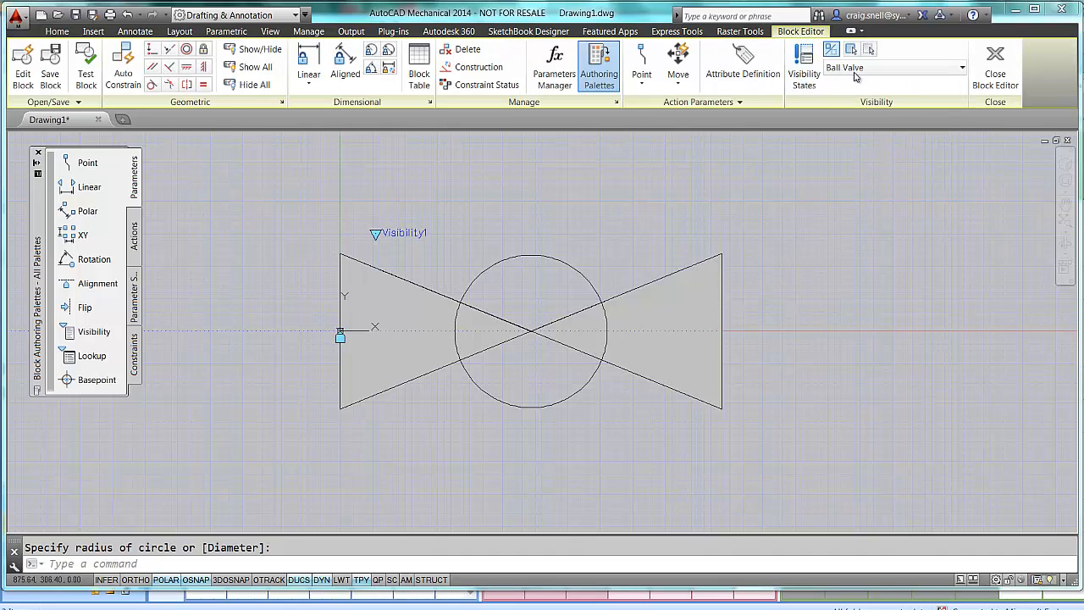
{"action": "left_click", "coordinate": [803, 64]}
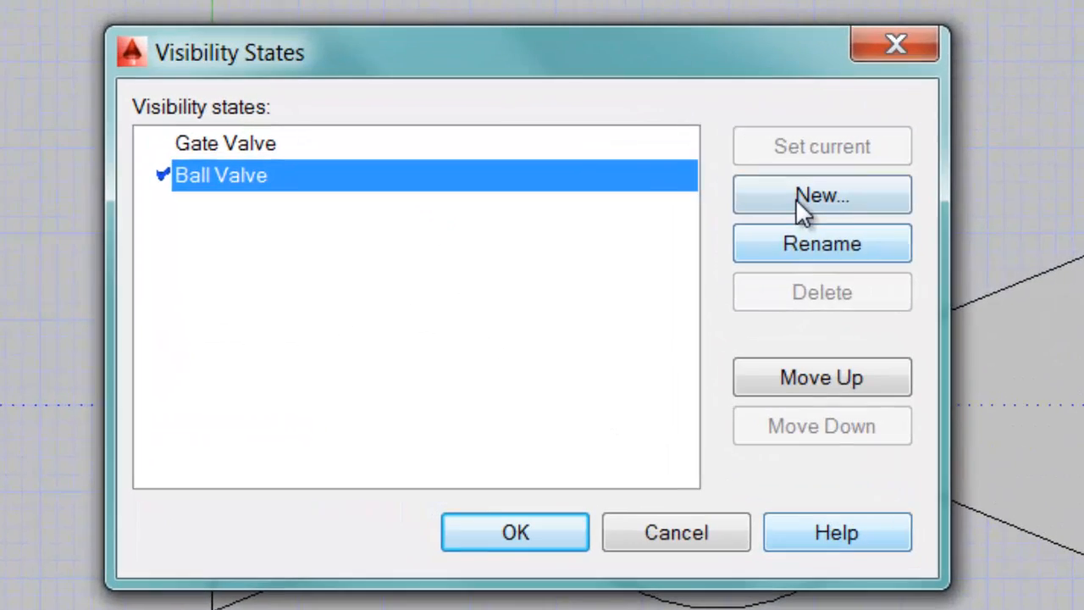
Step: Create a third visibility state named Globe Valve and close Visibility States
{"action": "left_click", "coordinate": [819, 194]}
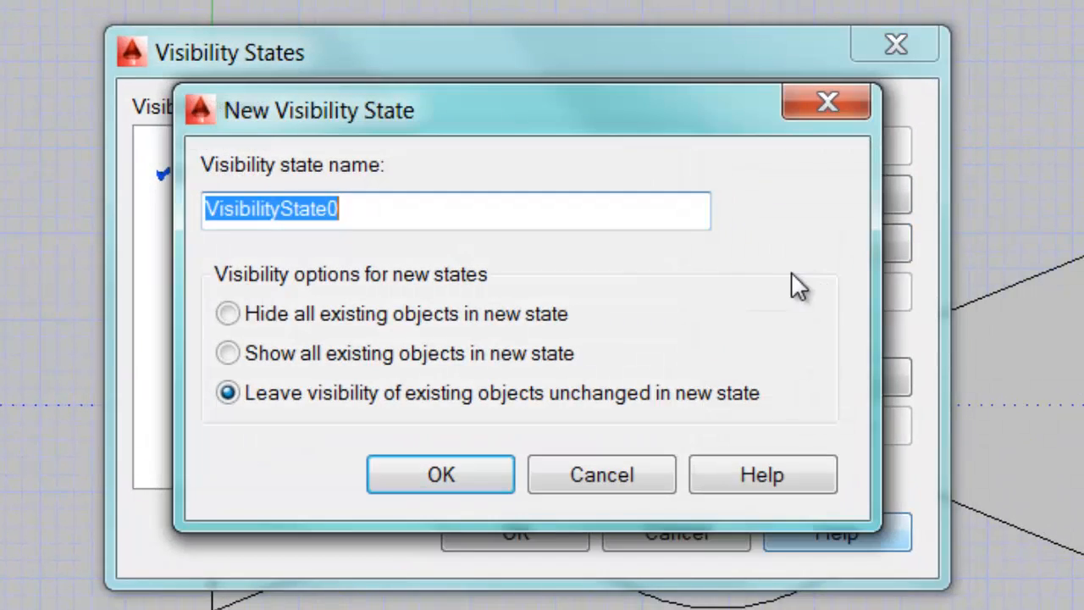
{"action": "type", "text": "Globe Valve"}
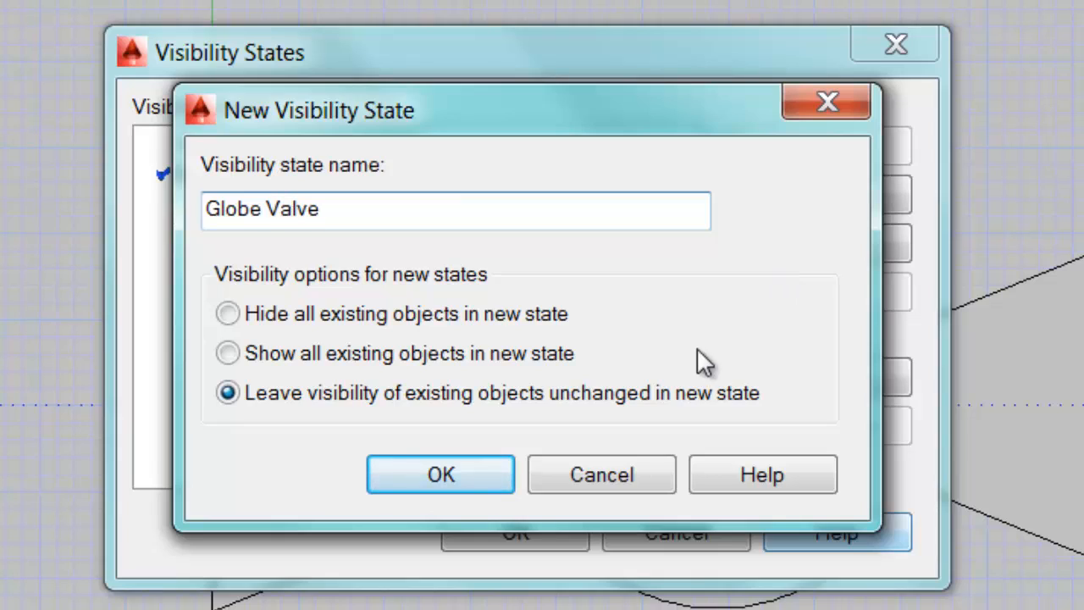
{"action": "left_click", "coordinate": [439, 474]}
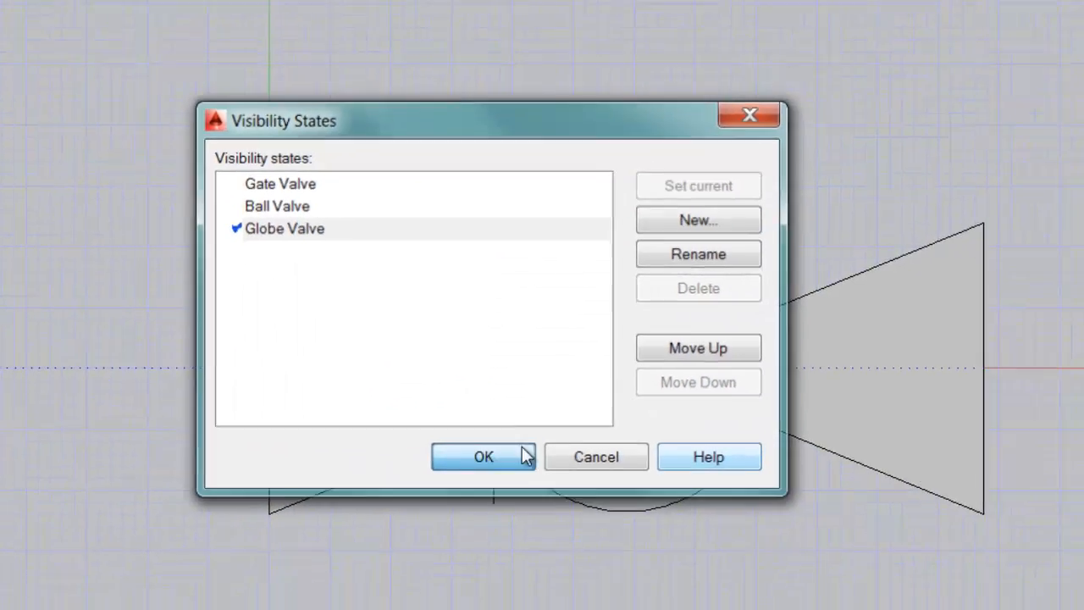
{"action": "left_click", "coordinate": [483, 456]}
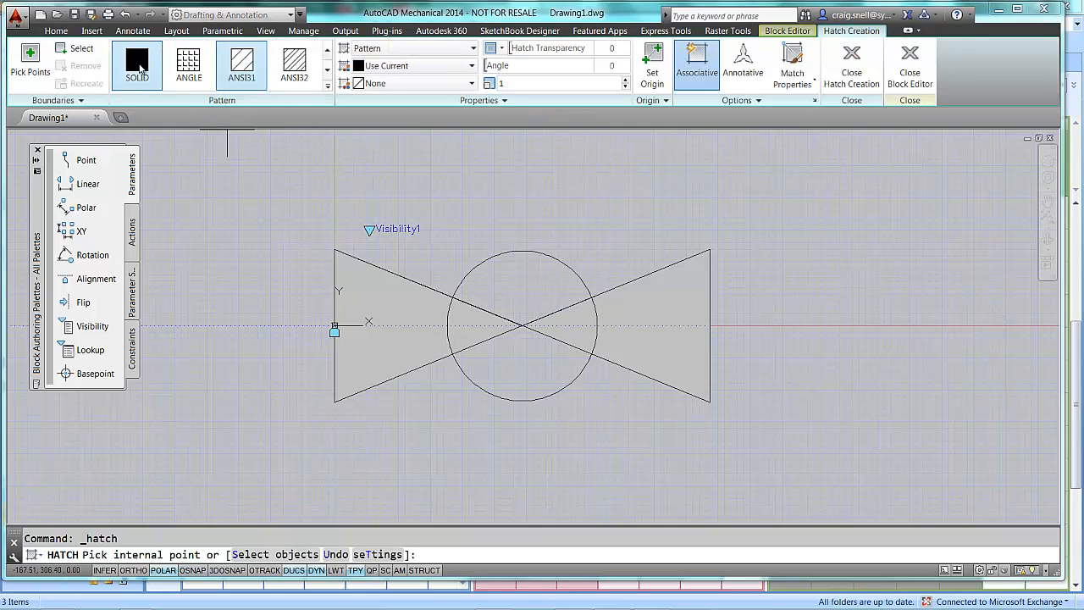
Step: Hatch the central circle with the SOLID pattern for the Globe Valve state
{"action": "left_click", "coordinate": [521, 292]}
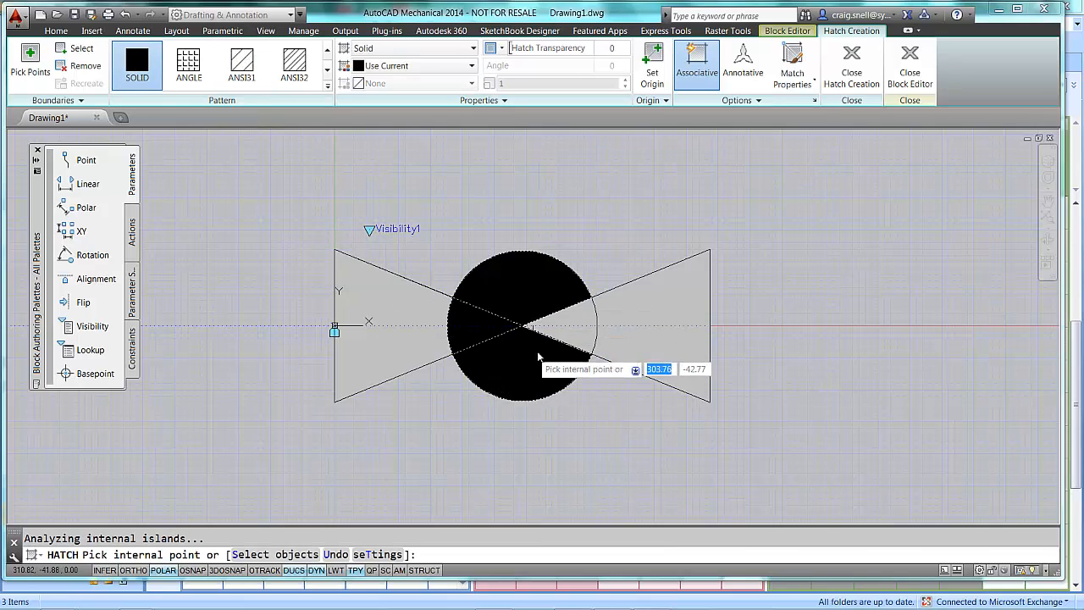
{"action": "left_click", "coordinate": [540, 356]}
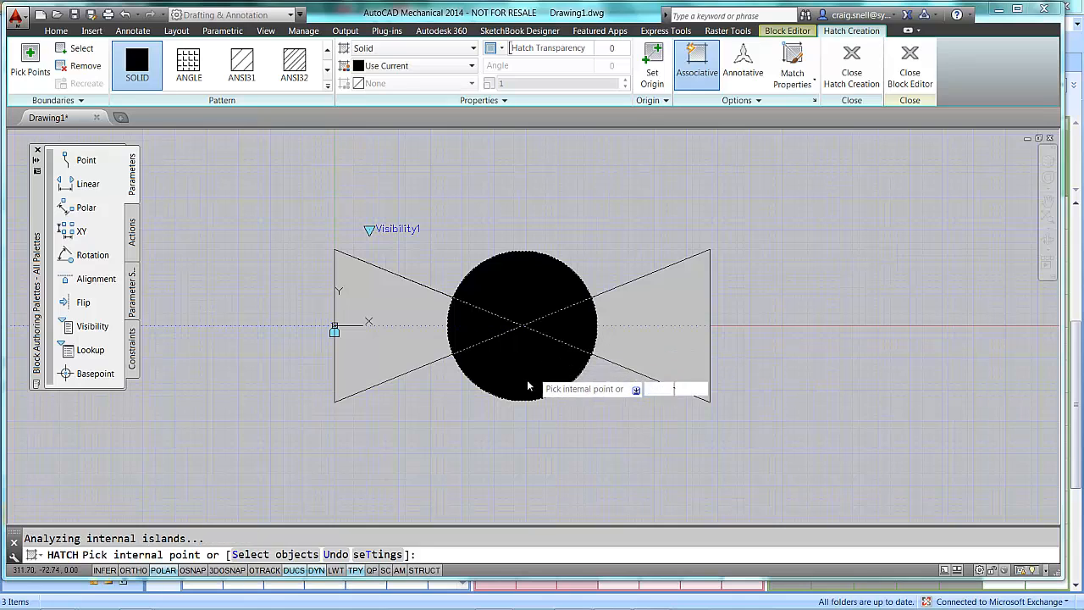
{"action": "right_click", "coordinate": [527, 385]}
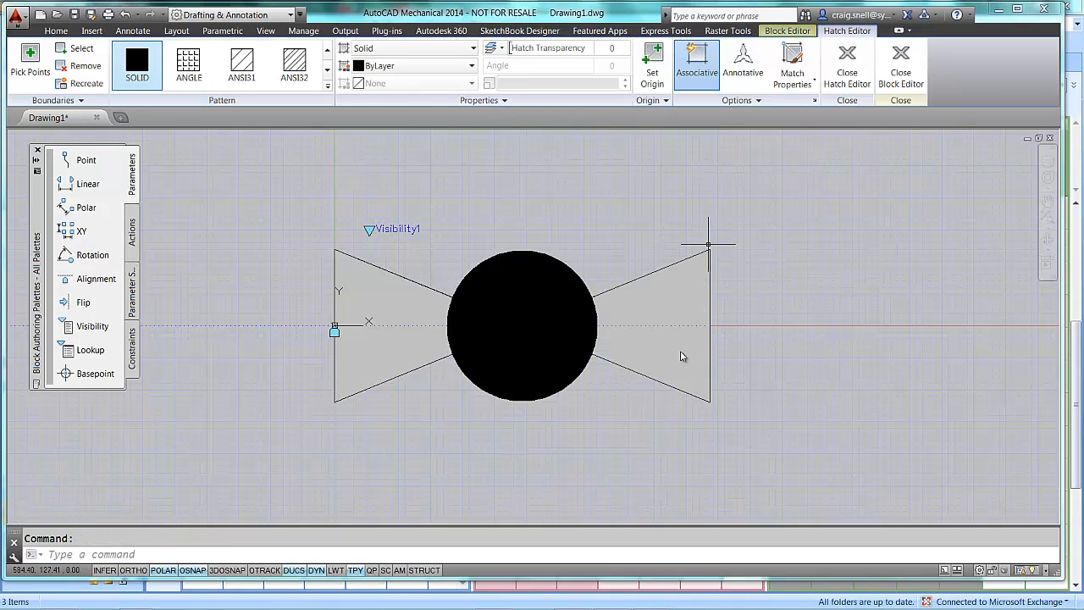
{"action": "left_click", "coordinate": [56, 30]}
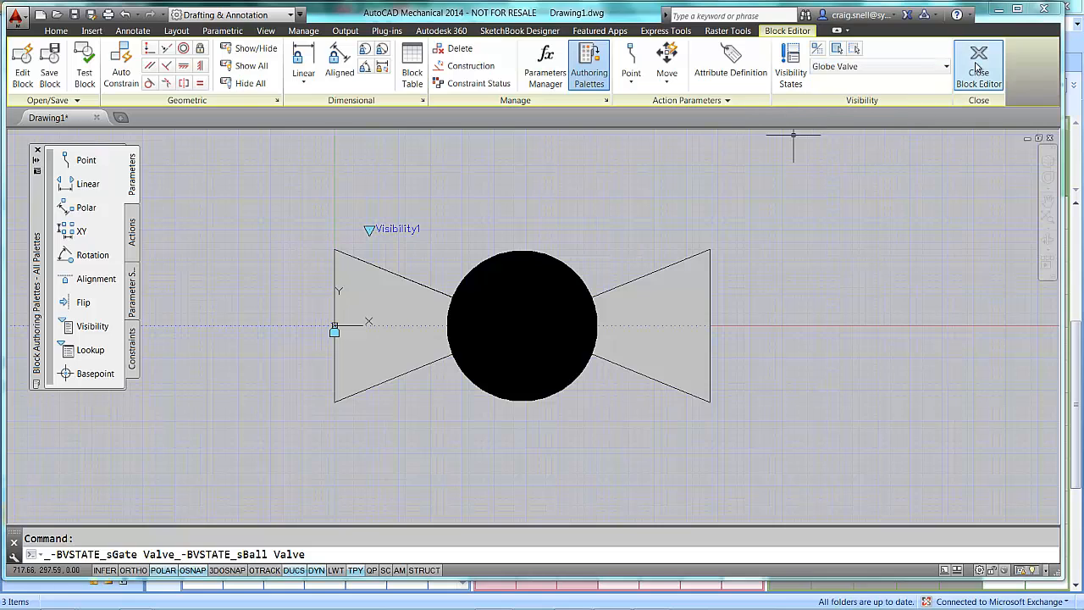
Step: Close the Block Editor, saving the changes to the gate valve block
{"action": "left_click", "coordinate": [978, 65]}
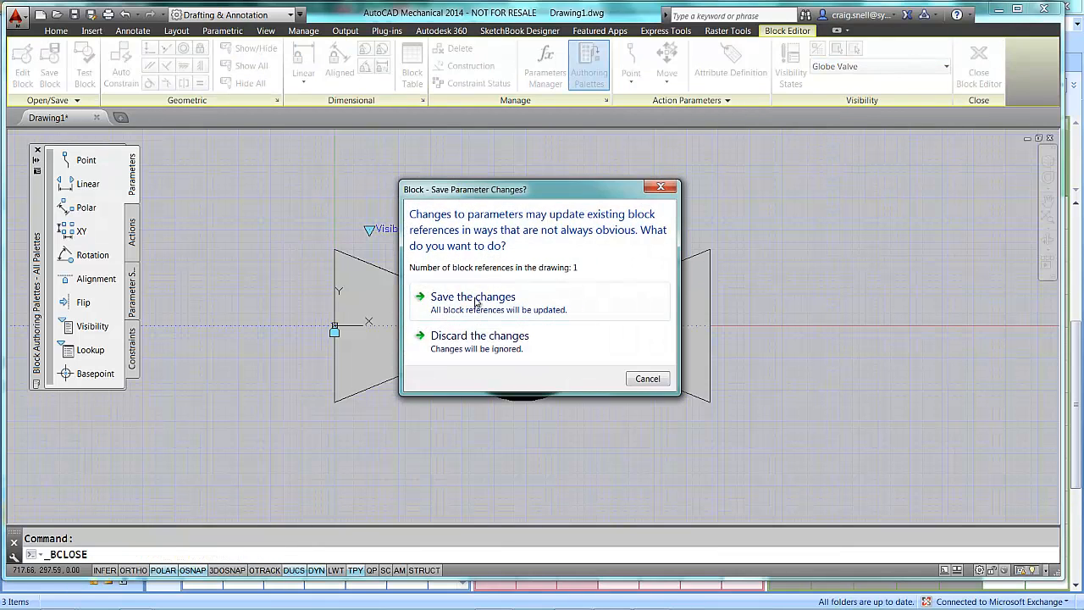
{"action": "left_click", "coordinate": [472, 296]}
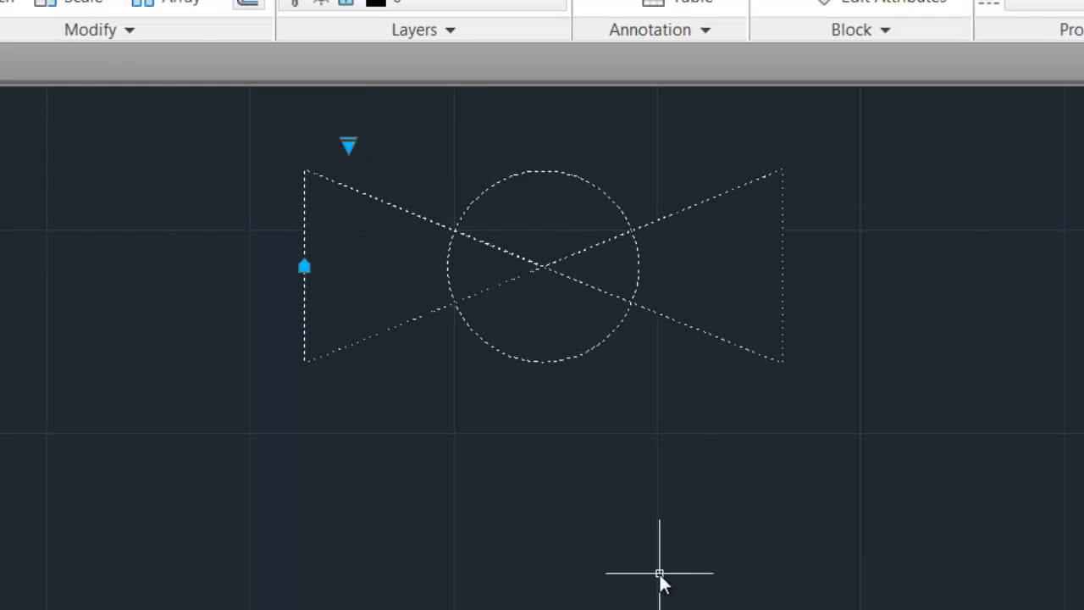
Step: Set the inserted valve block's visibility to Globe Valve via its grip
{"action": "left_click", "coordinate": [348, 146]}
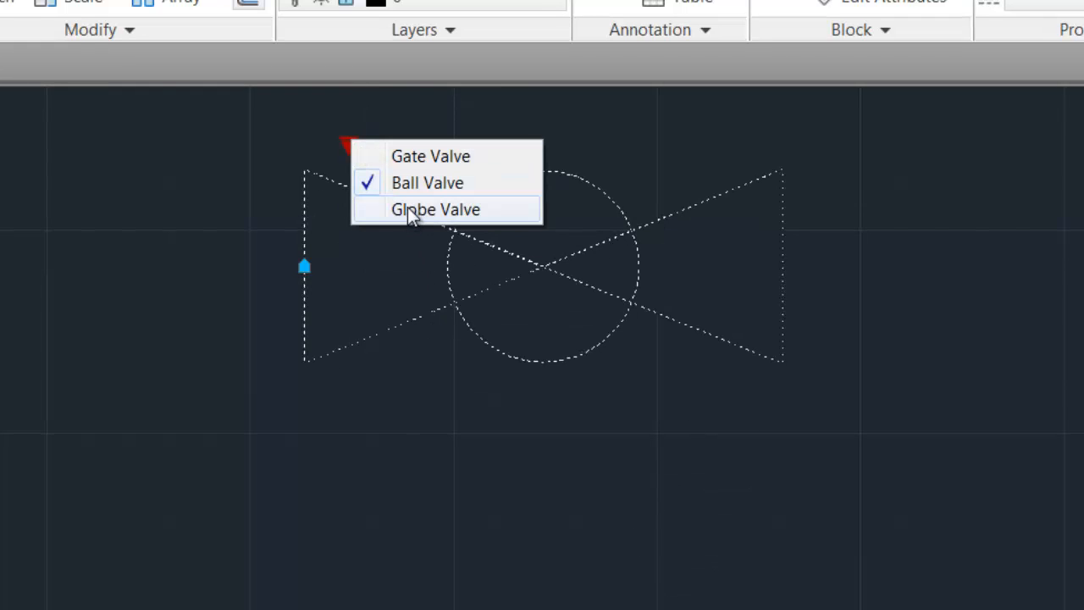
{"action": "left_click", "coordinate": [436, 209]}
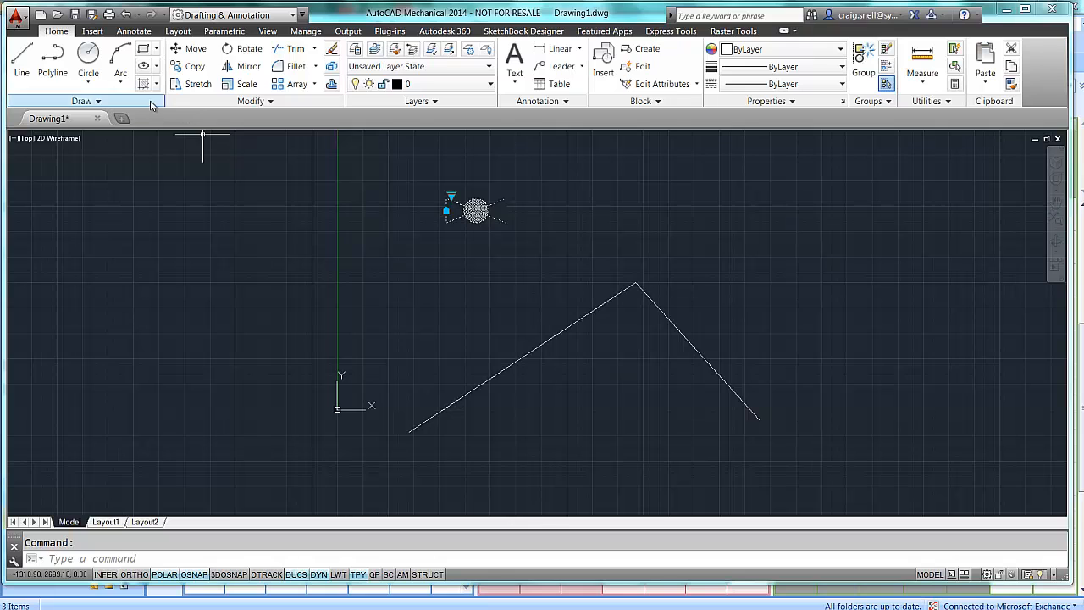
Step: Start inserting the gate valve block from the Insert dialog
{"action": "left_click", "coordinate": [92, 31]}
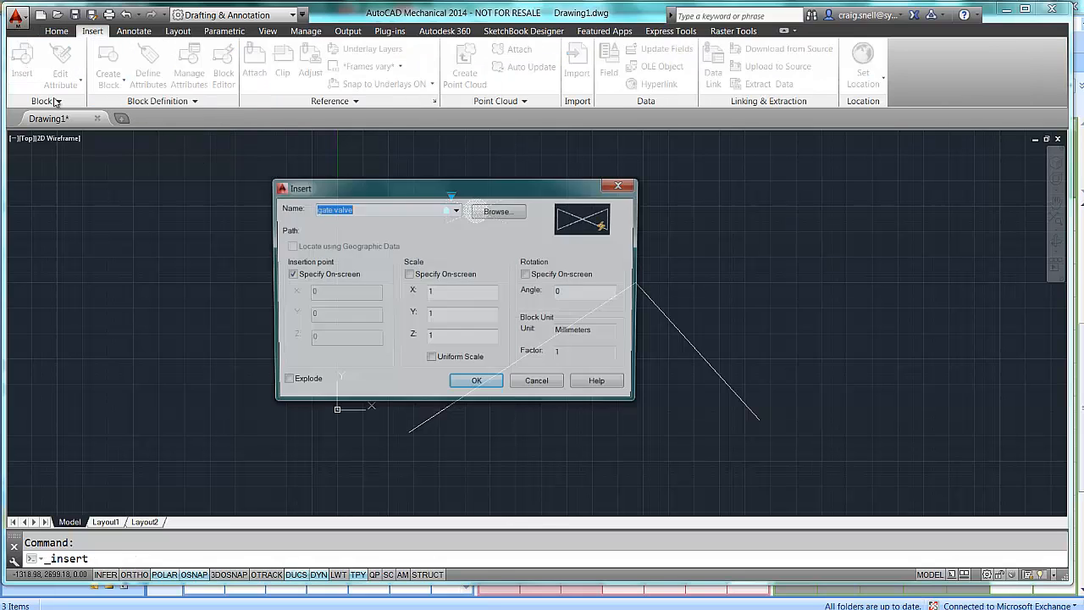
{"action": "left_click", "coordinate": [476, 380]}
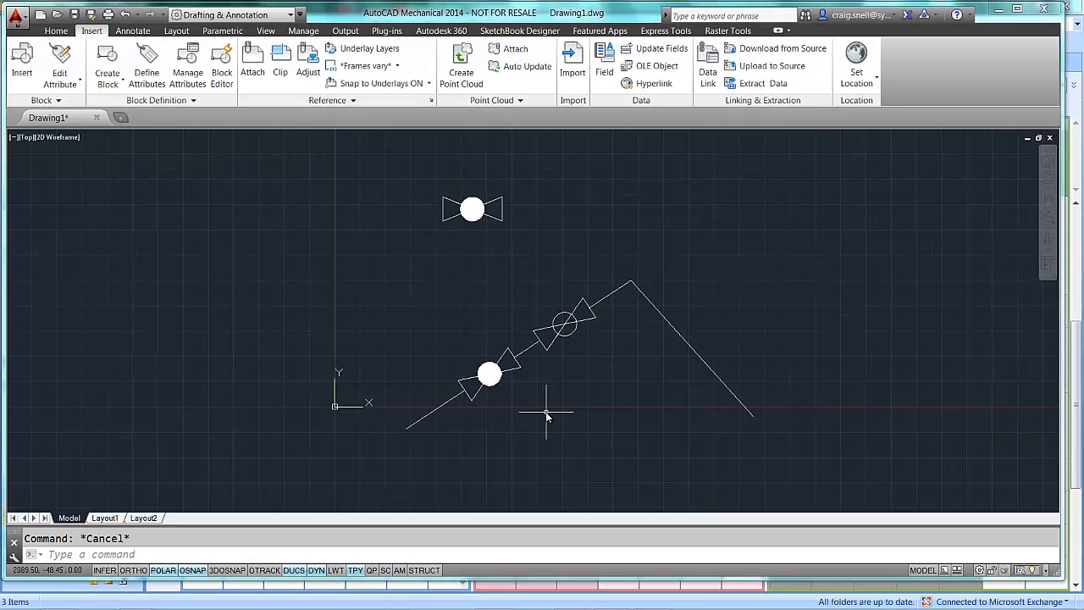
{"action": "mouse_move", "coordinate": [576, 415]}
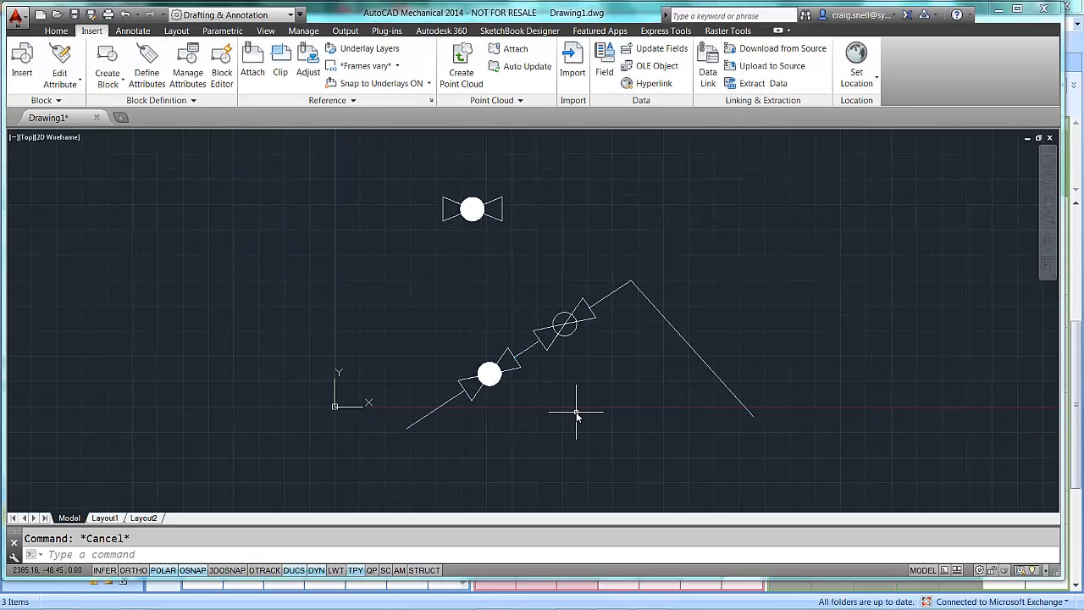
{"action": "mouse_move", "coordinate": [575, 415]}
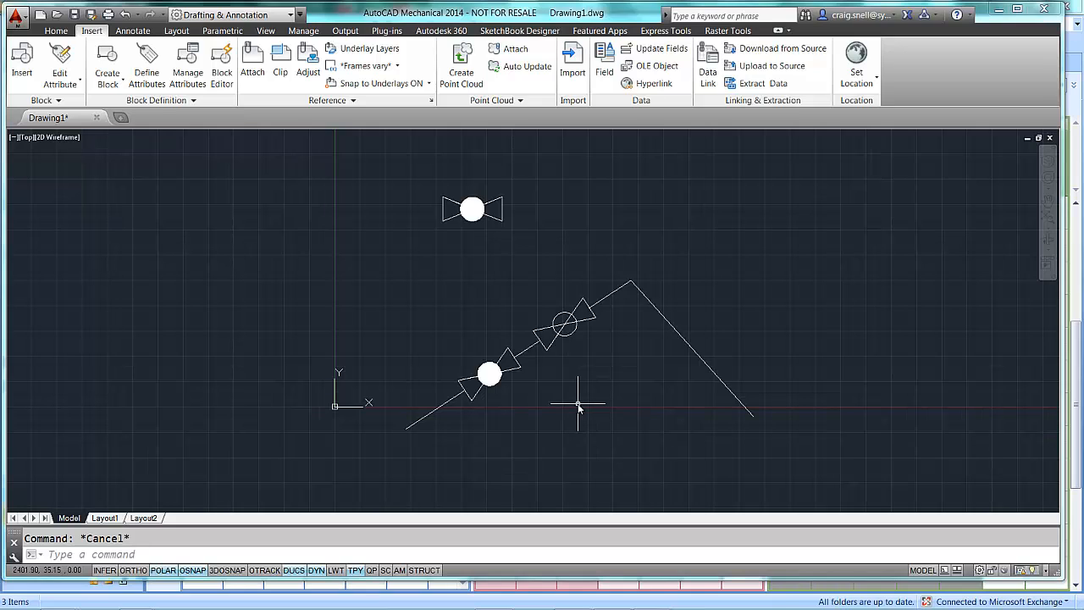
{"action": "mouse_move", "coordinate": [612, 374]}
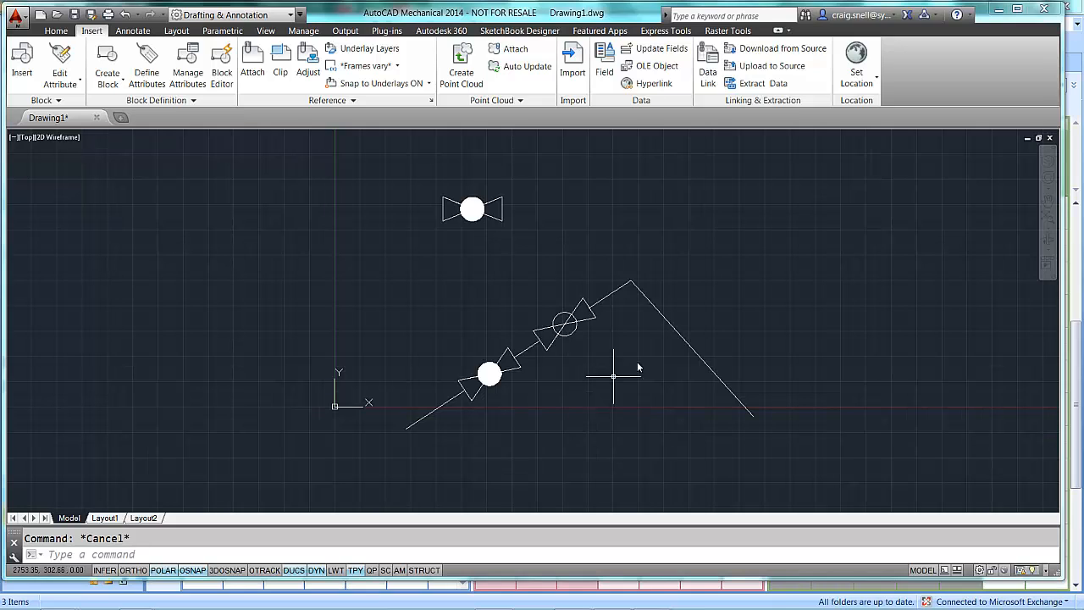